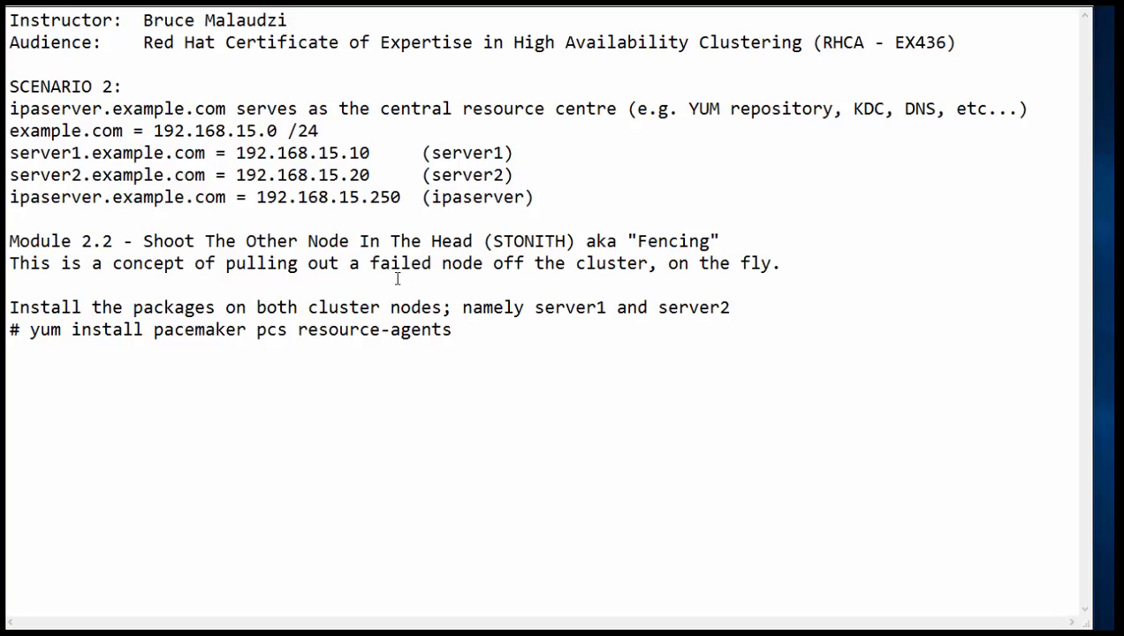
Step: Highlight Fencing, then the pacemaker and pcs package names in the Notepad notes
double_click(530, 240)
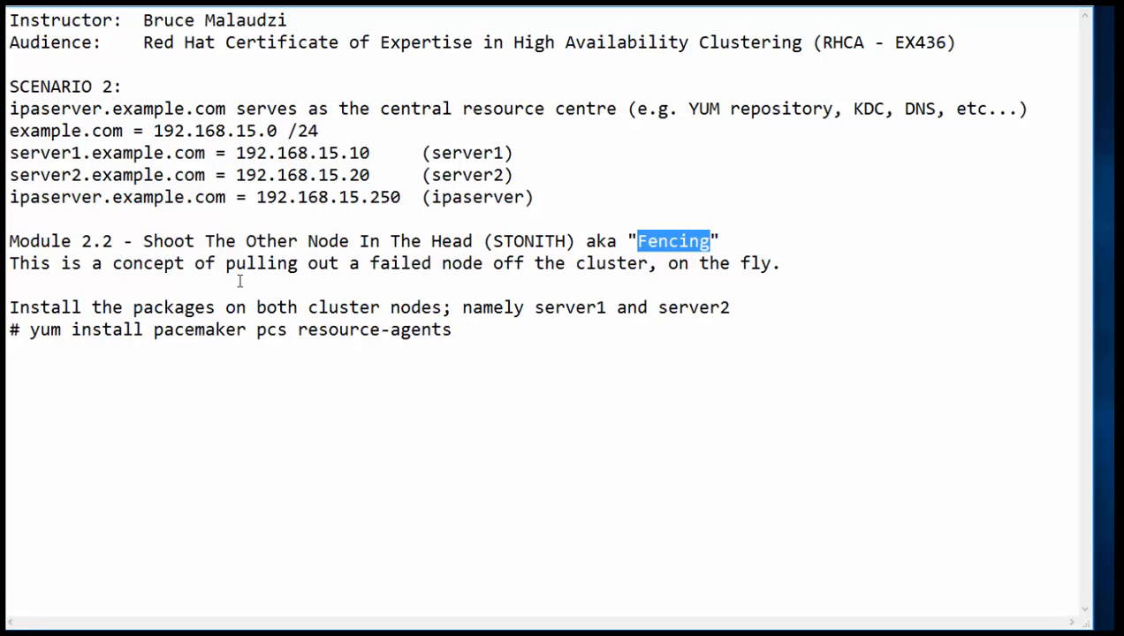
mouse_move(251, 290)
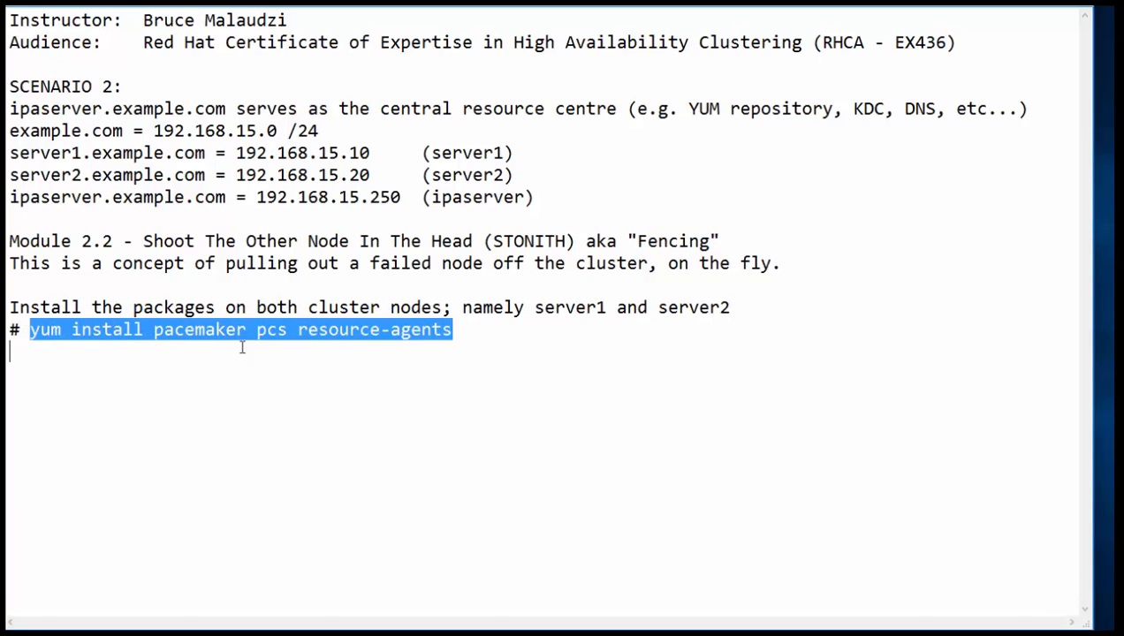
click(296, 340)
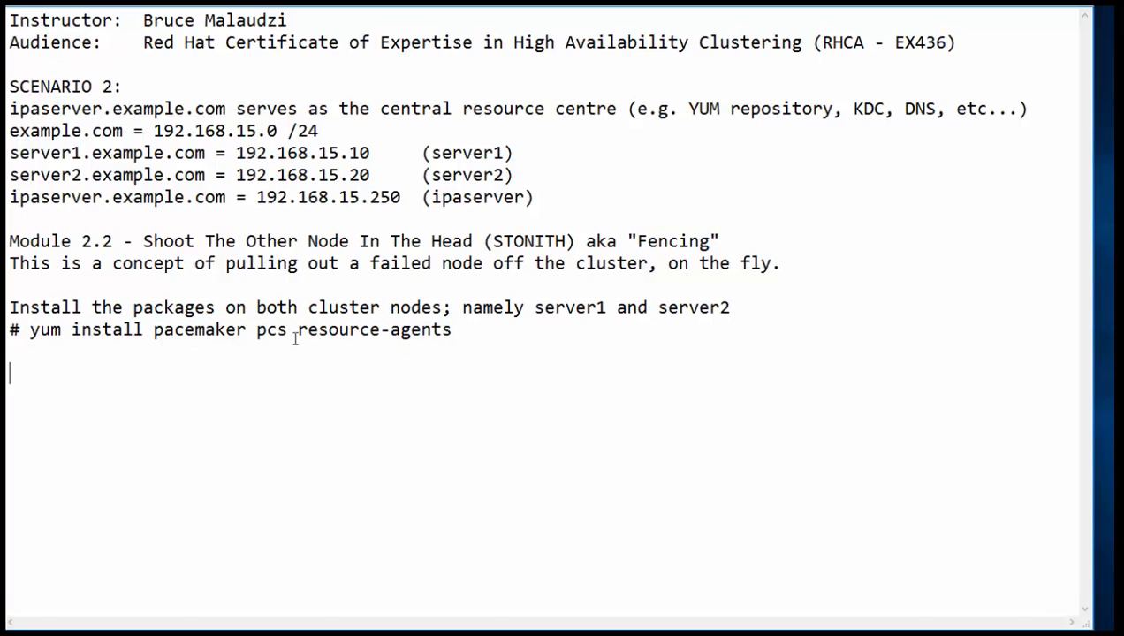
double_click(194, 330)
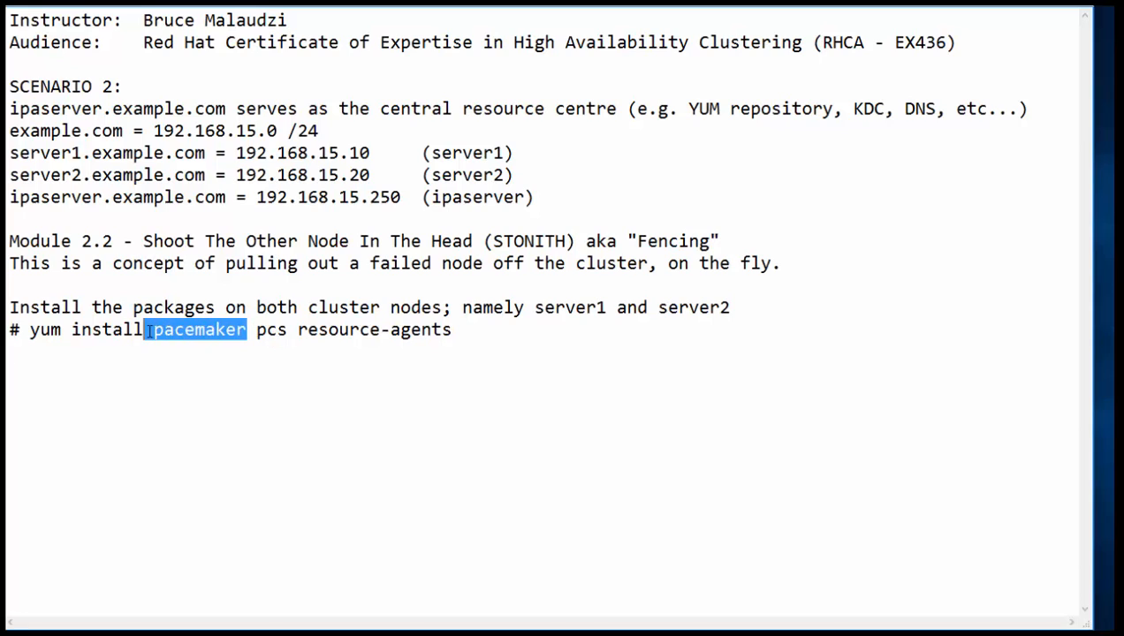
click(293, 330)
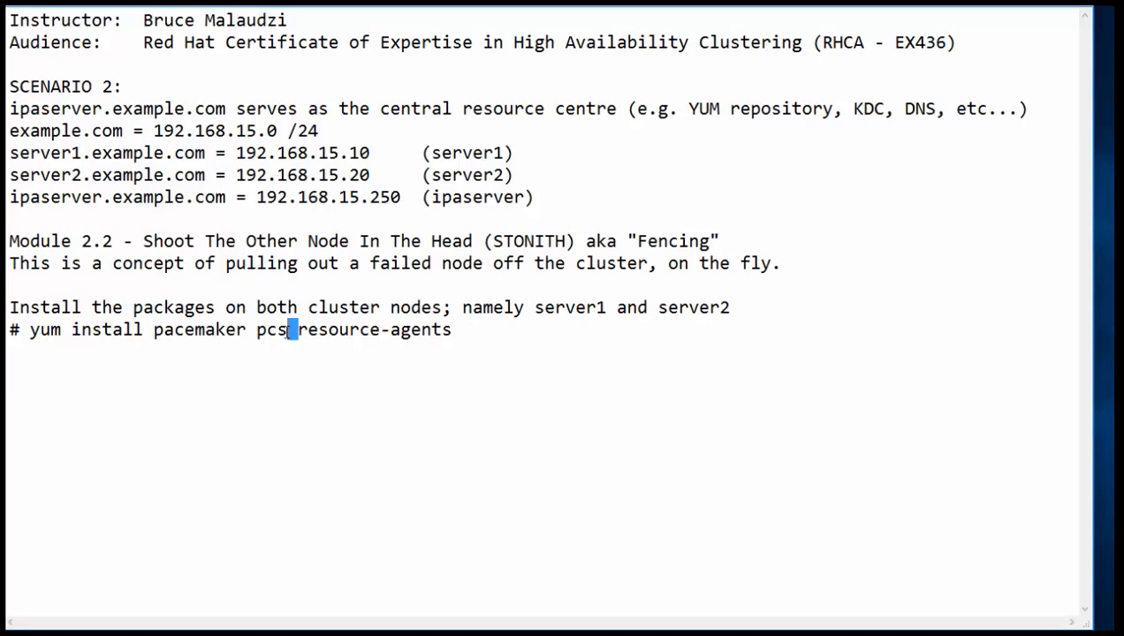
double_click(276, 331)
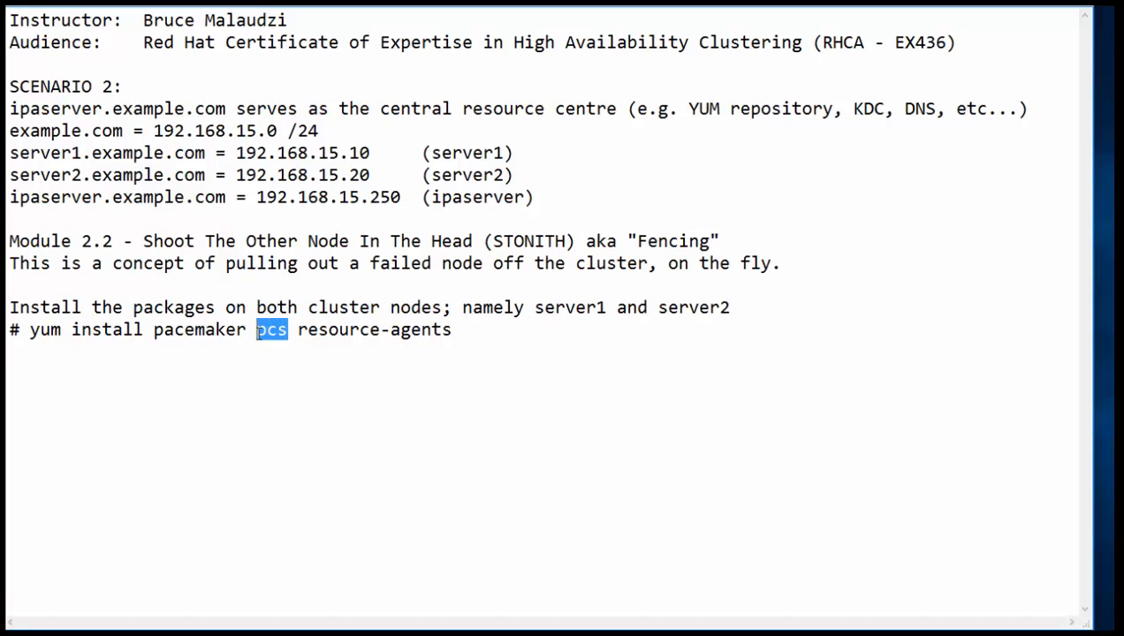
double_click(345, 331)
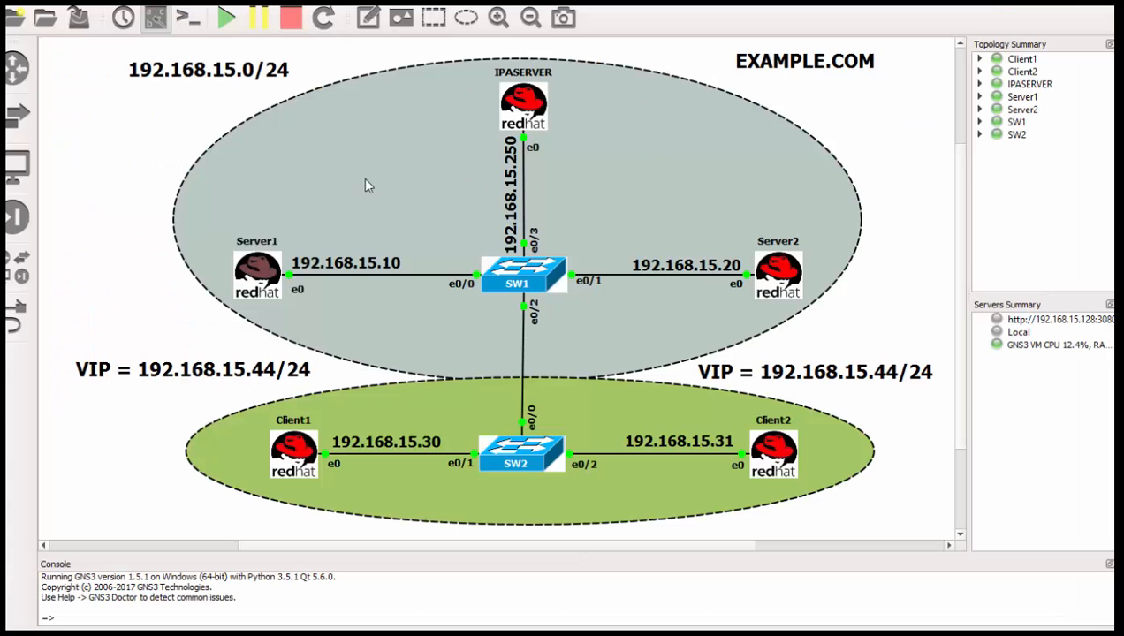
mouse_move(422, 240)
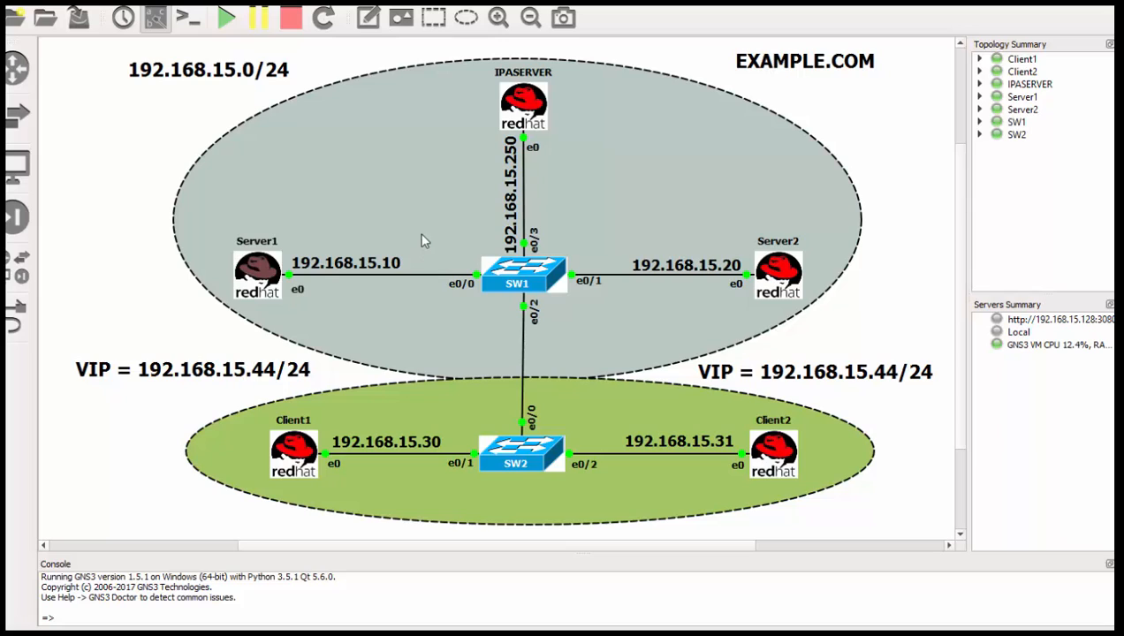
mouse_move(476, 336)
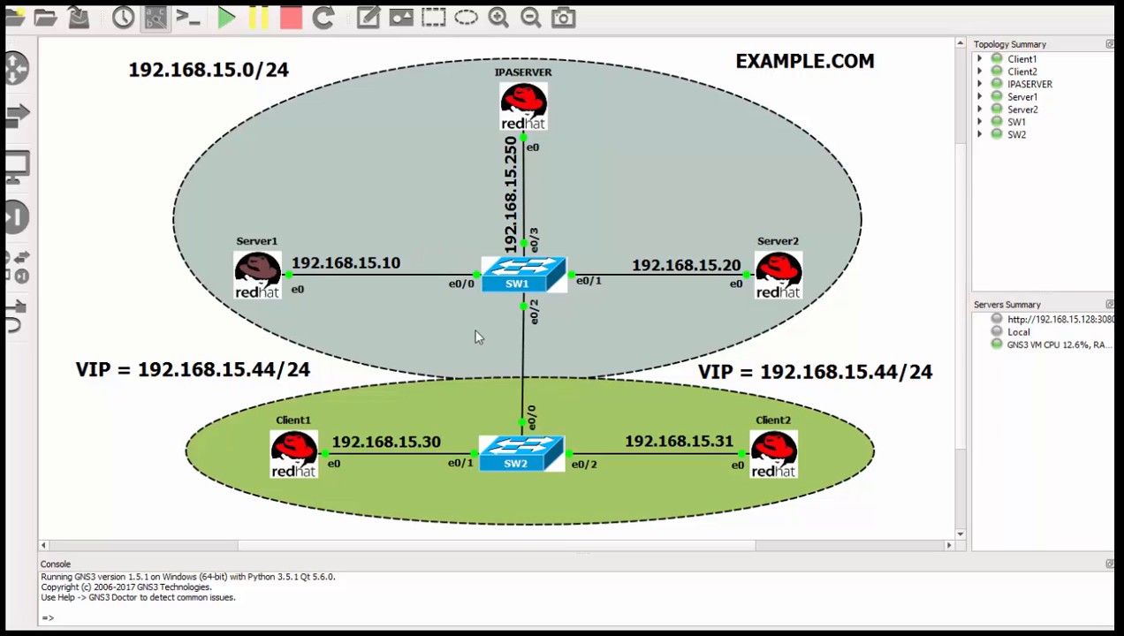
mouse_move(416, 336)
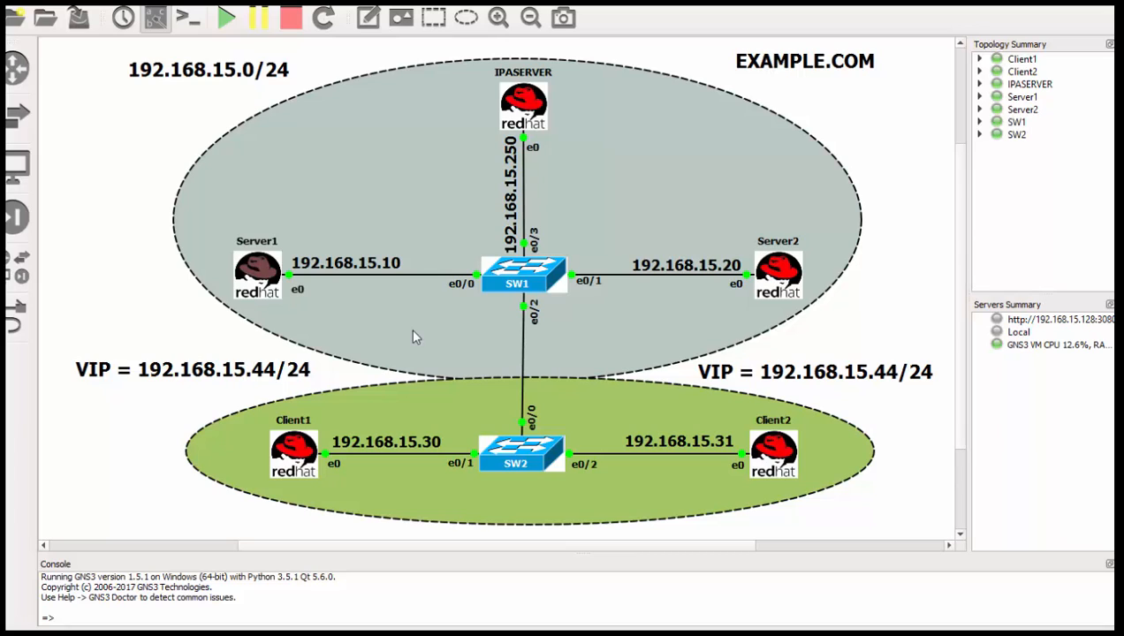
mouse_move(311, 333)
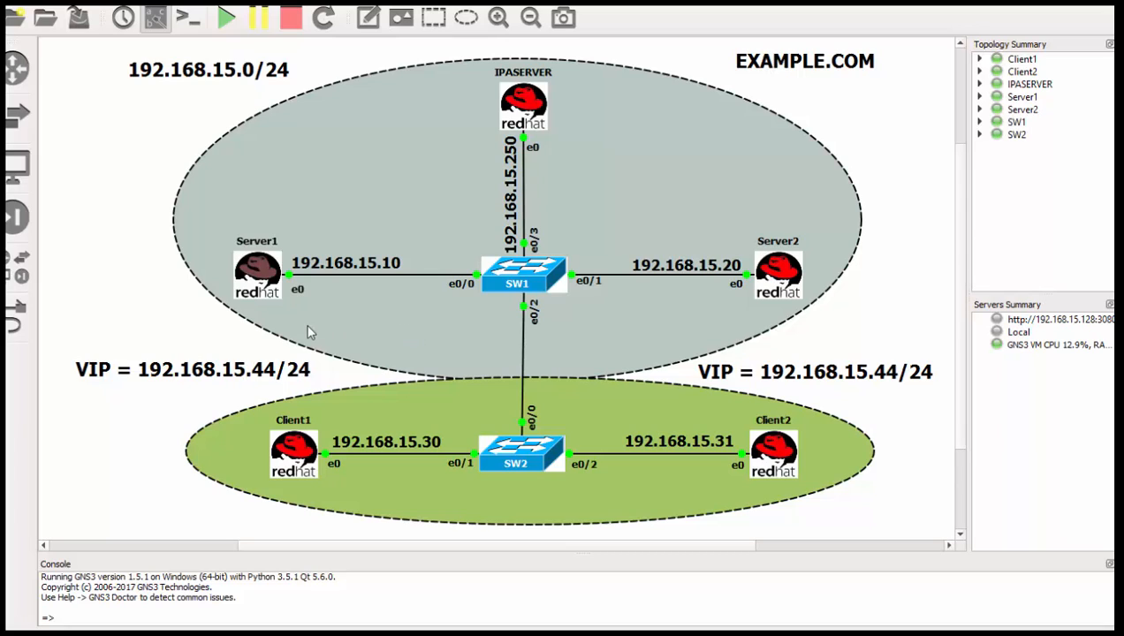
mouse_move(247, 304)
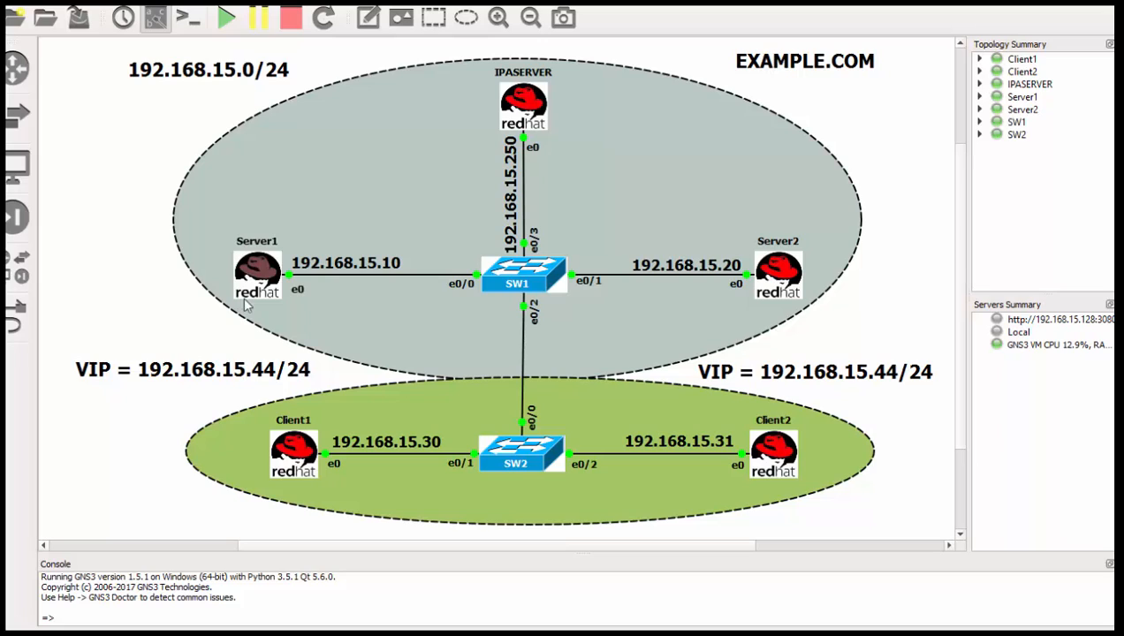
mouse_move(744, 290)
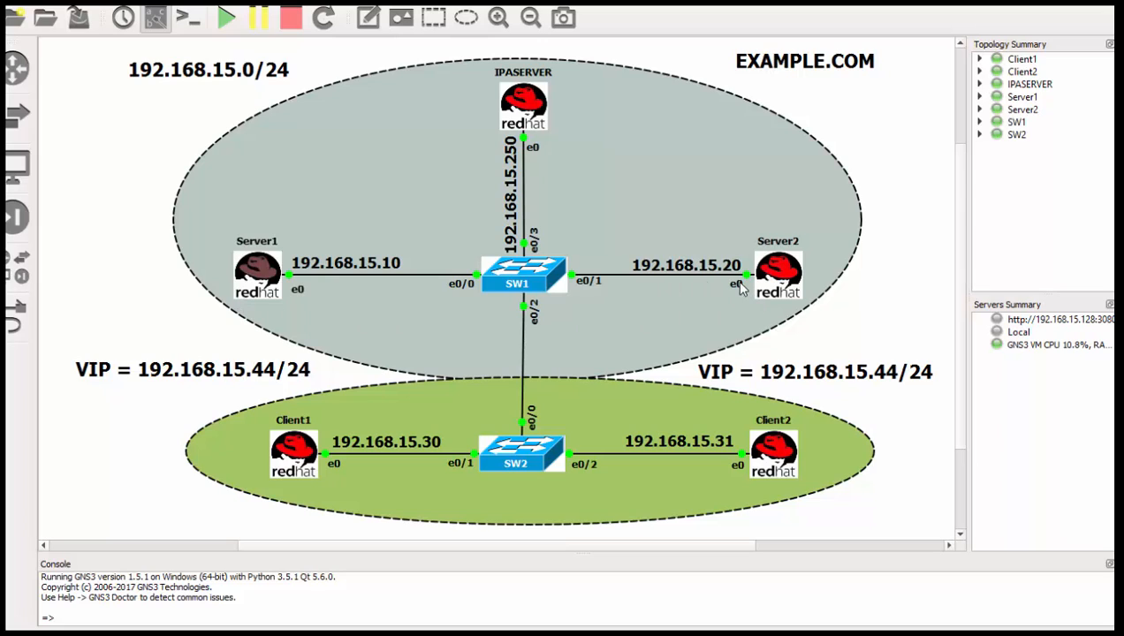
mouse_move(484, 315)
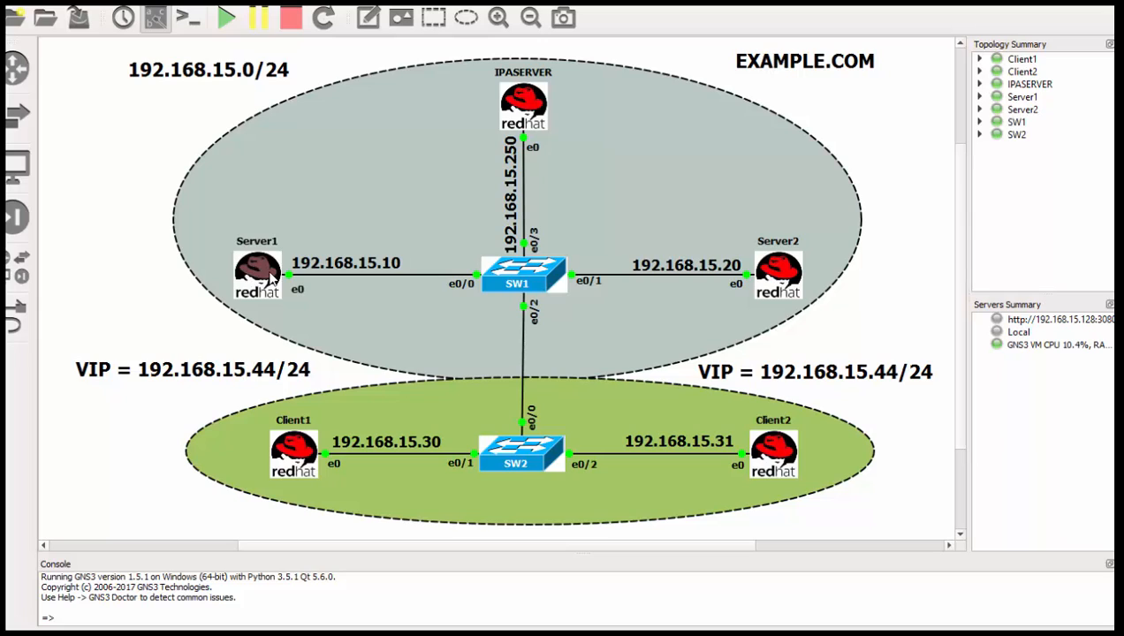
mouse_move(161, 381)
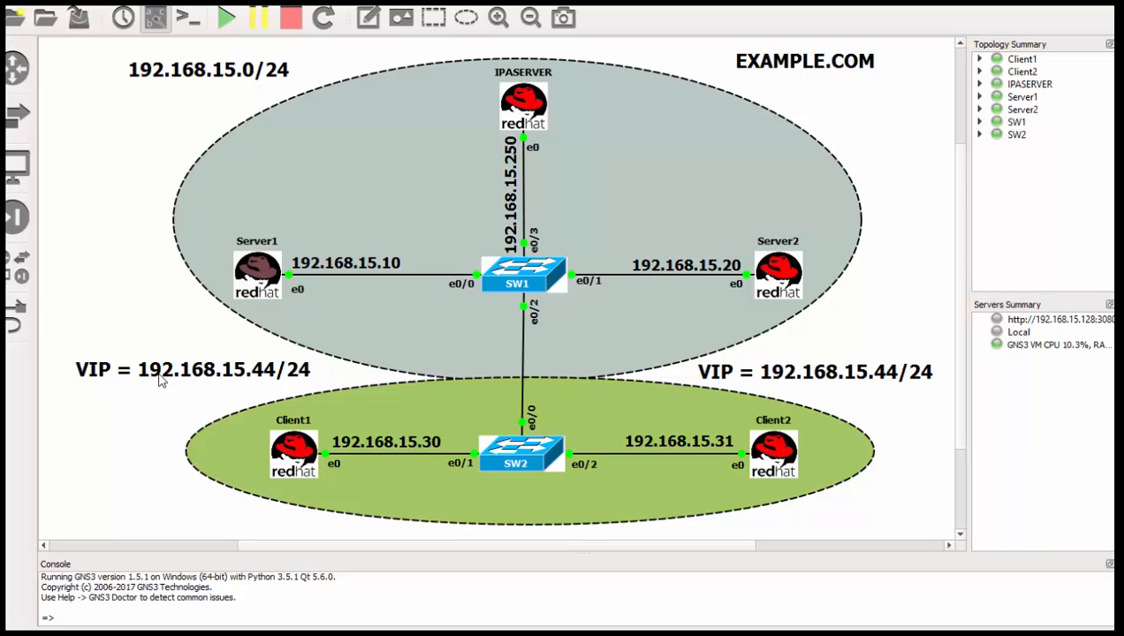
mouse_move(256, 295)
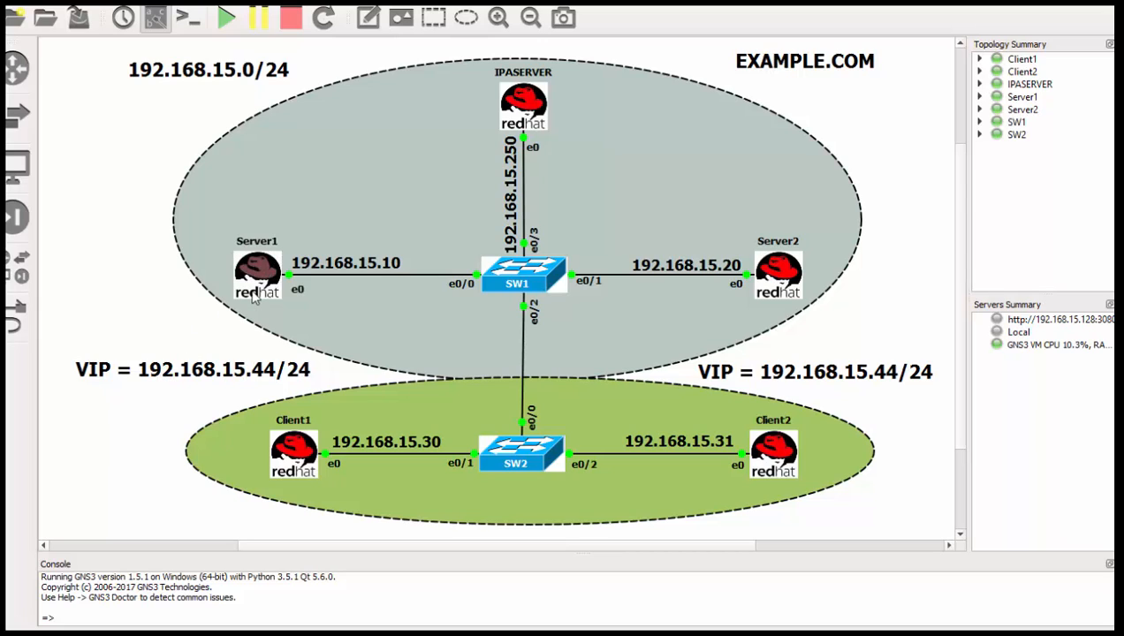
mouse_move(780, 274)
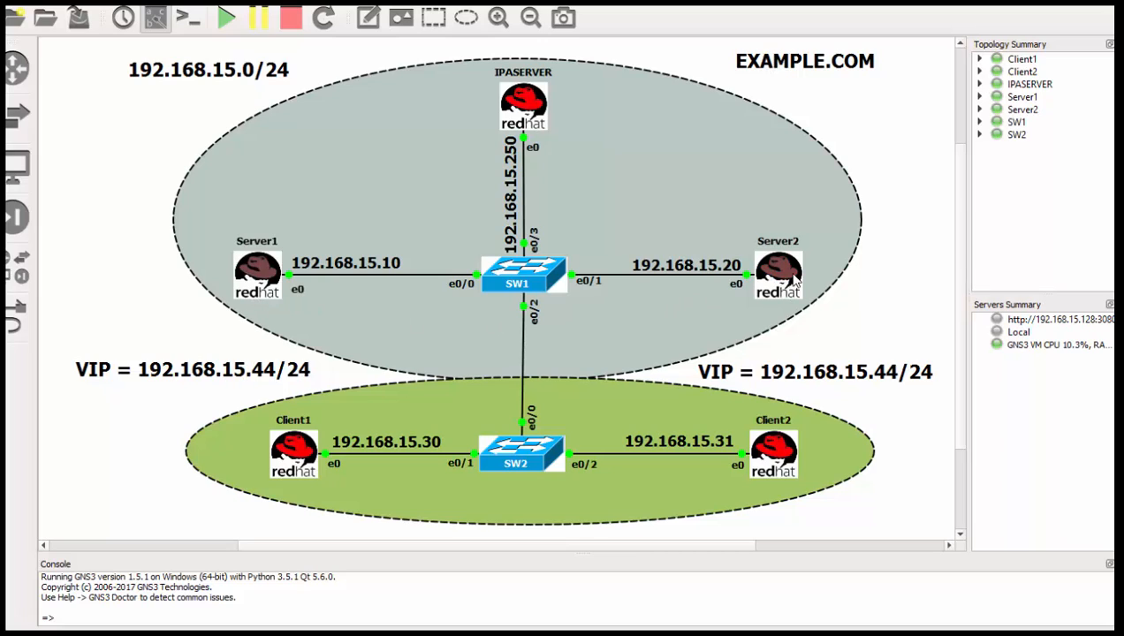
mouse_move(748, 307)
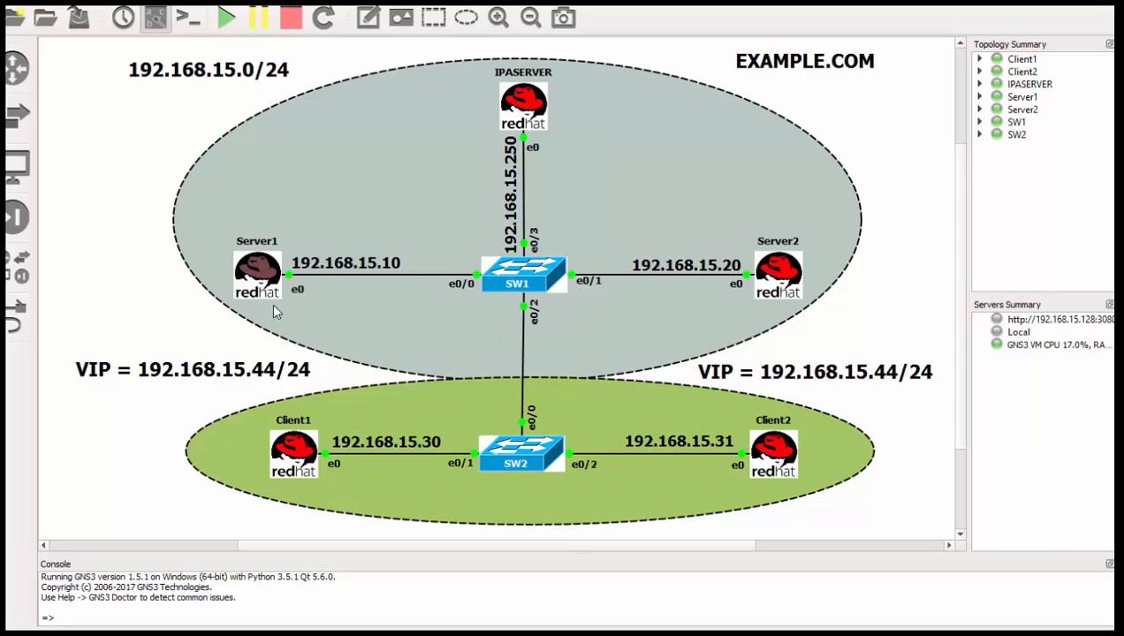
mouse_move(668, 354)
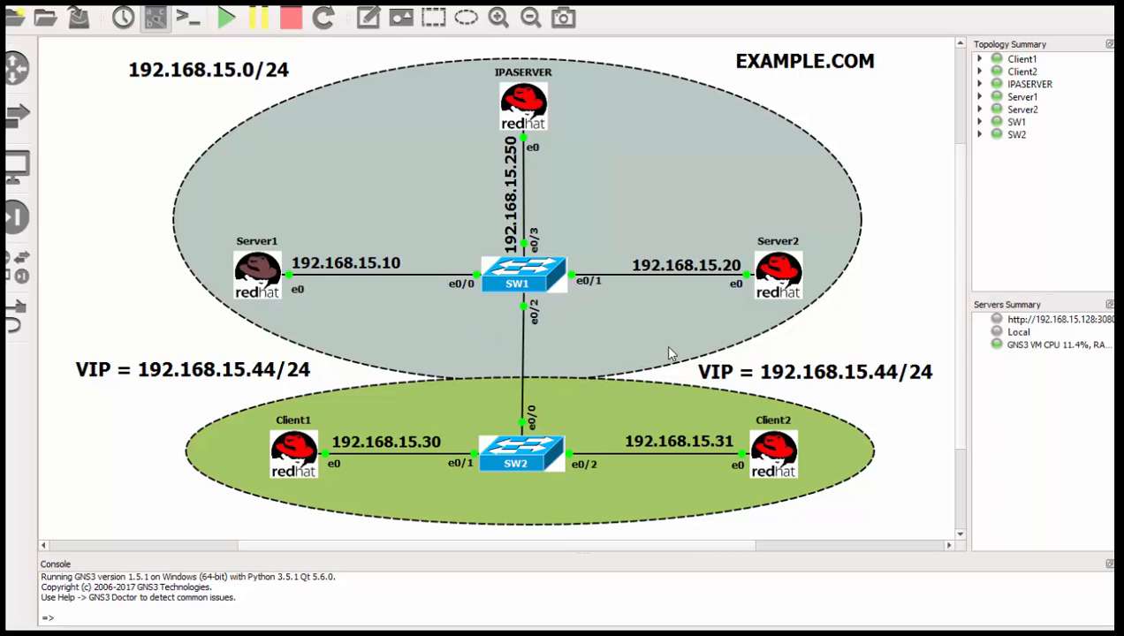
mouse_move(638, 343)
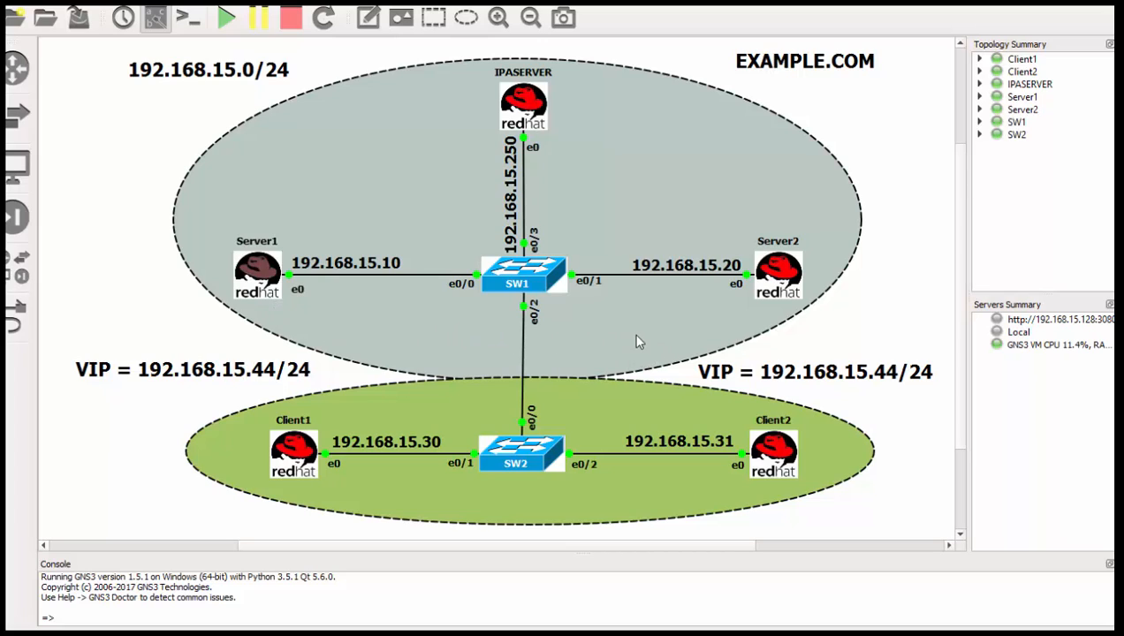
mouse_move(234, 205)
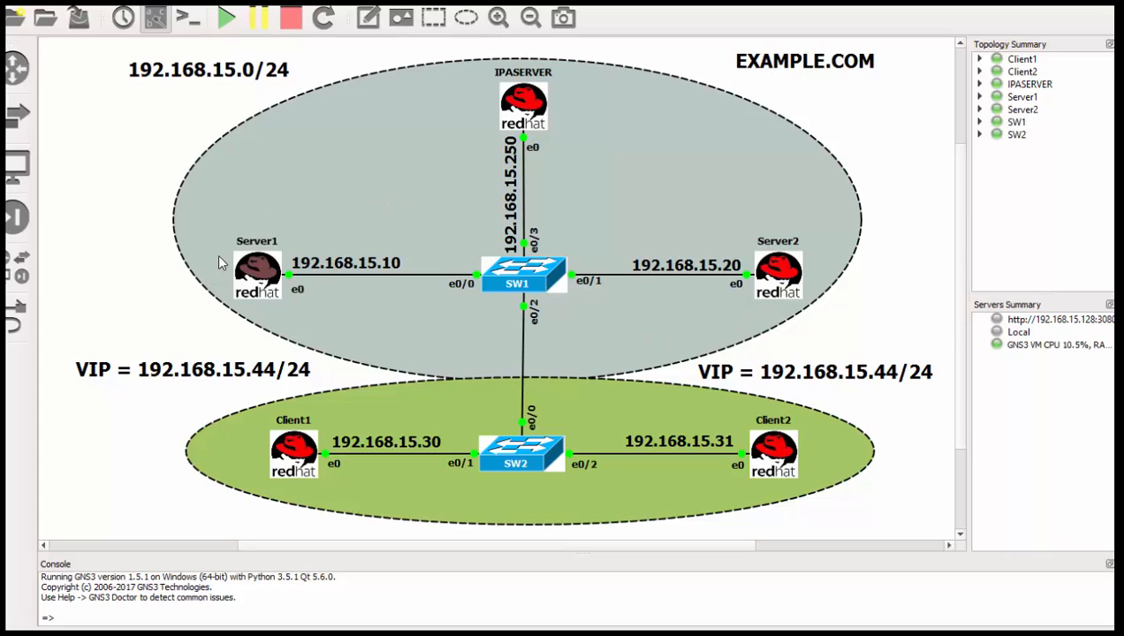
mouse_move(721, 316)
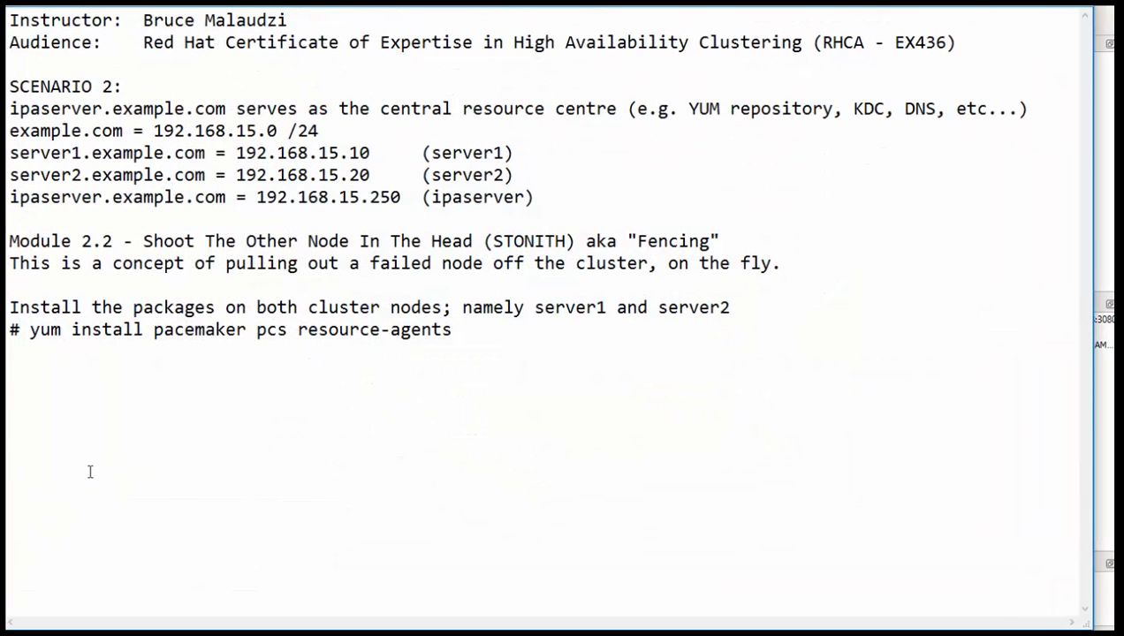
mouse_move(88, 308)
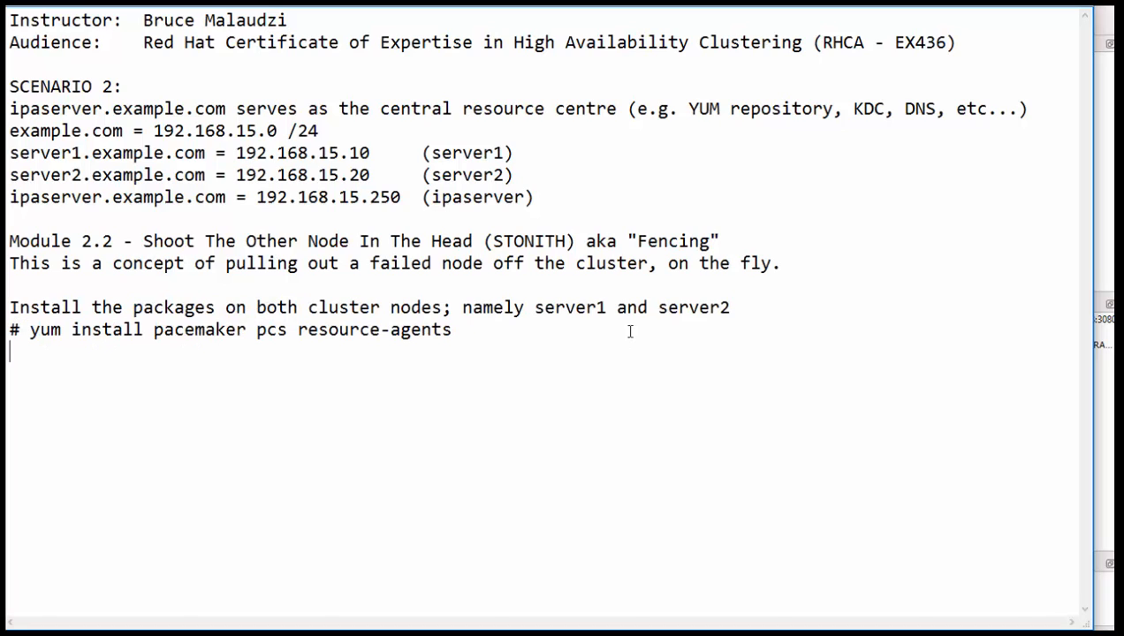
double_click(571, 308)
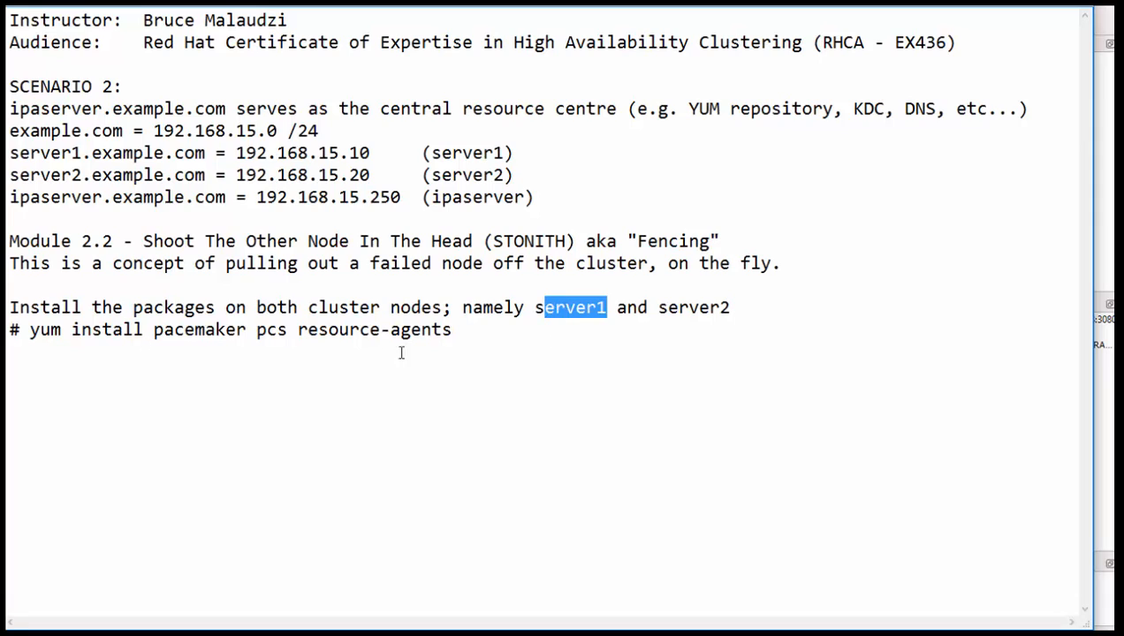
double_click(693, 308)
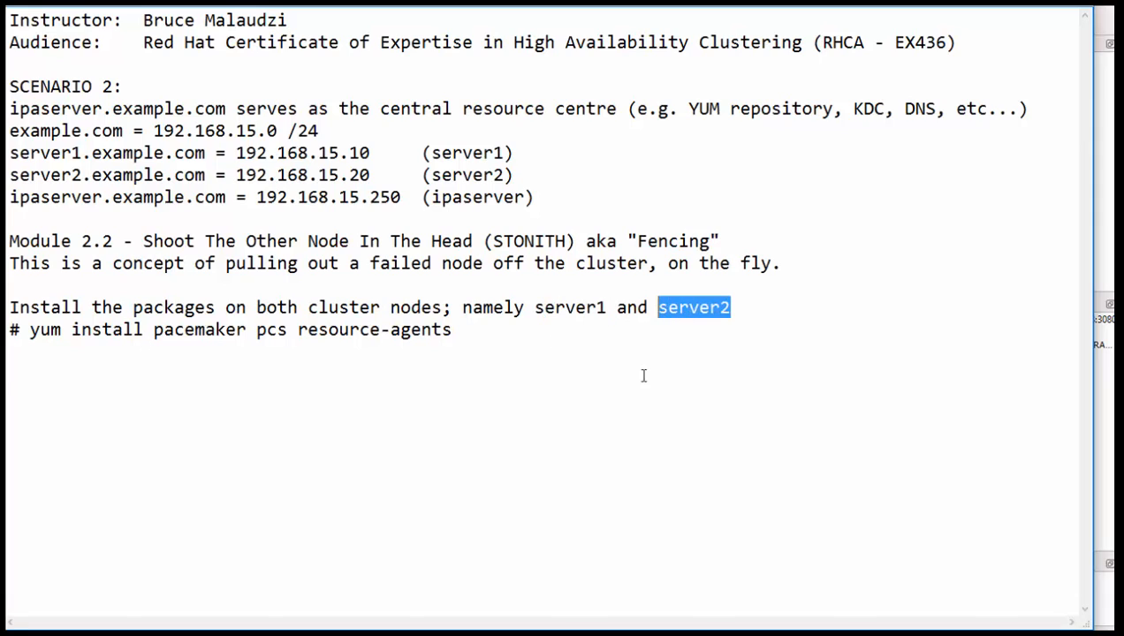
double_click(272, 331)
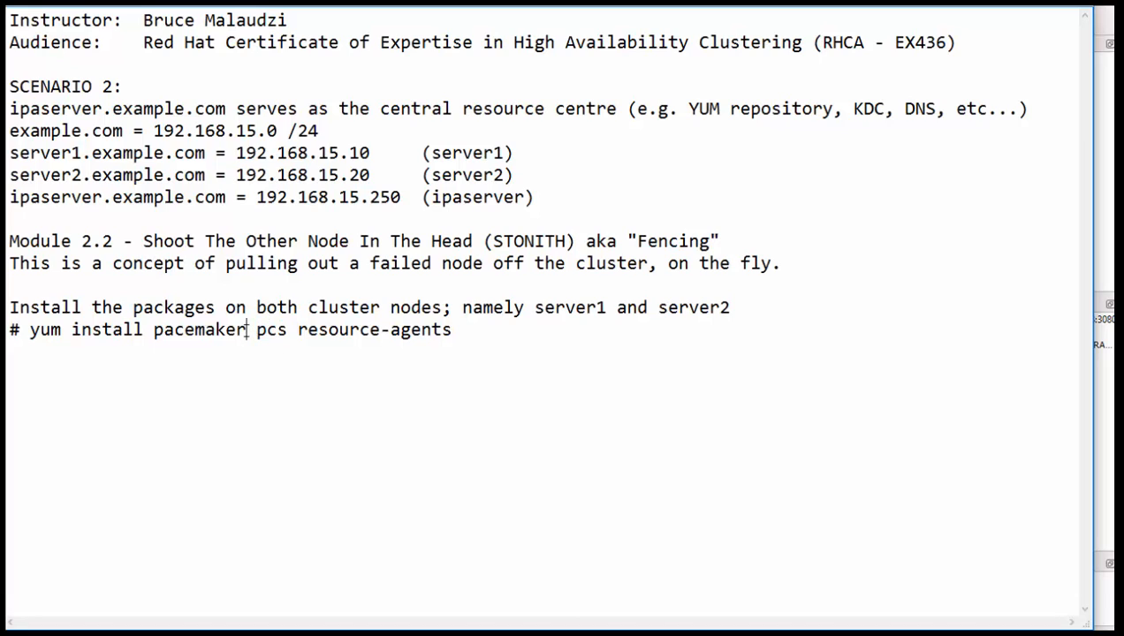
double_click(198, 331)
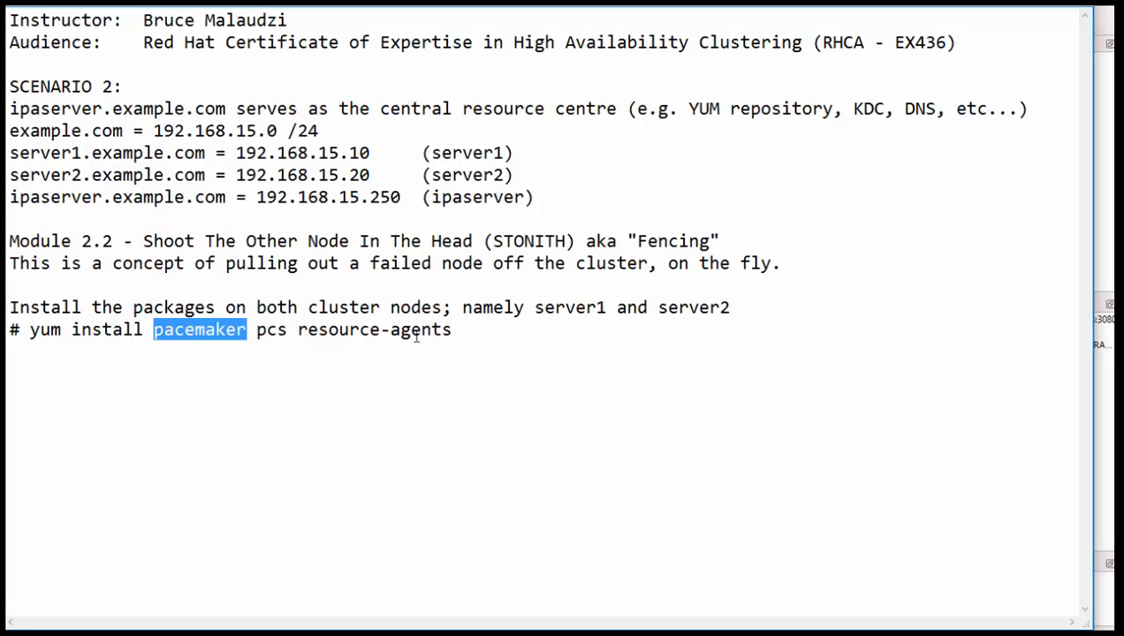
double_click(375, 330)
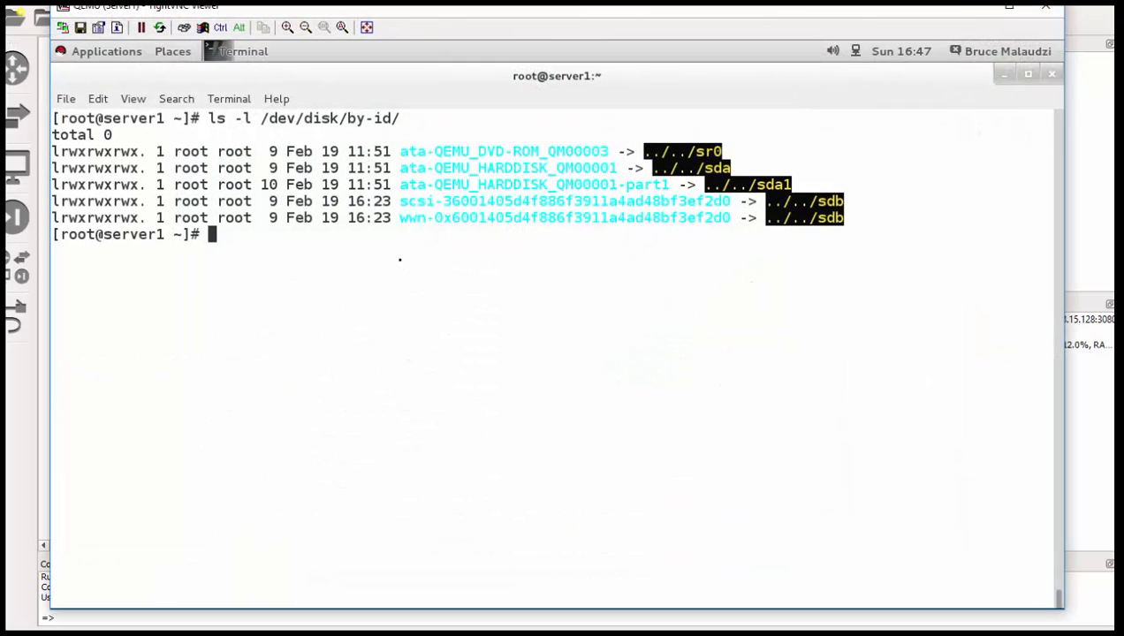
Step: Clear server1's terminal and run yum install pacemaker resource-agents -y
text(clea)
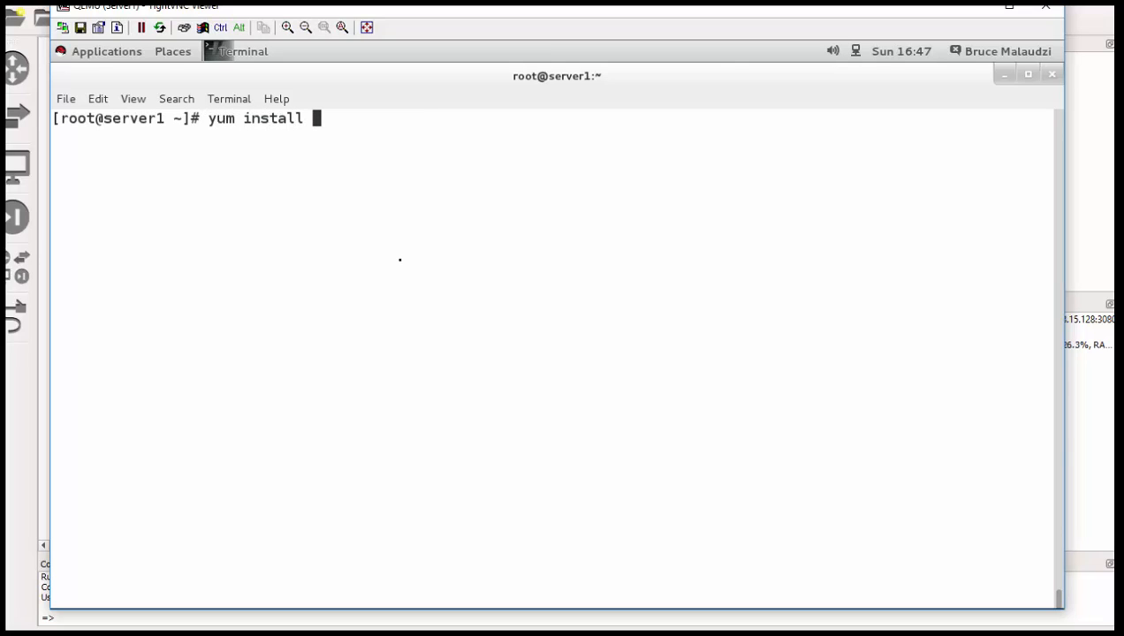
text(pacema)
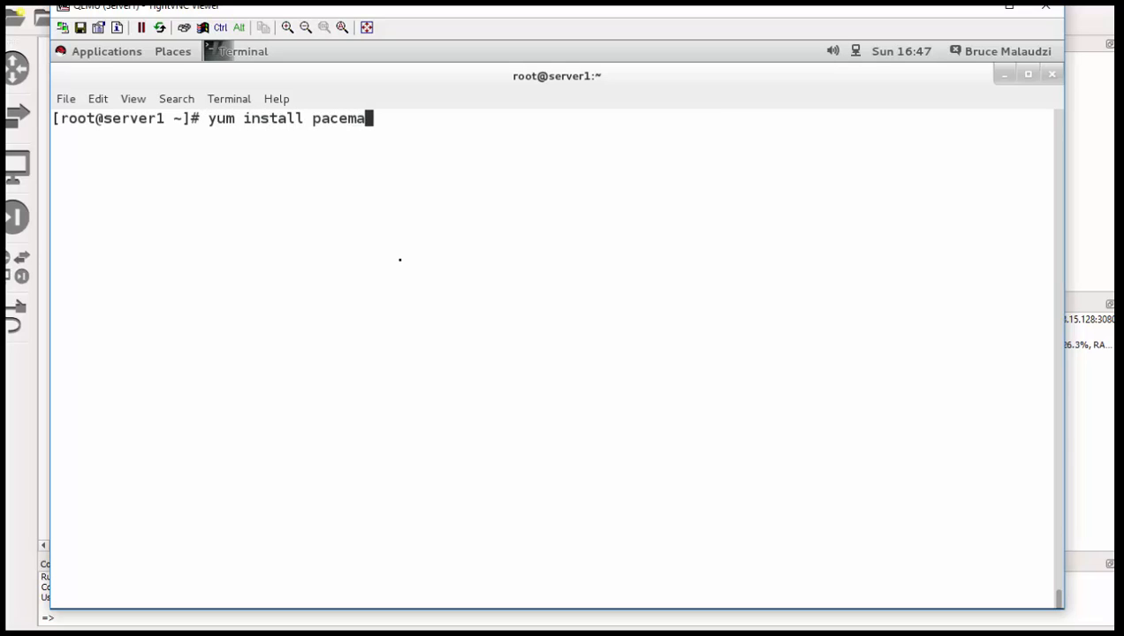
text(ker)
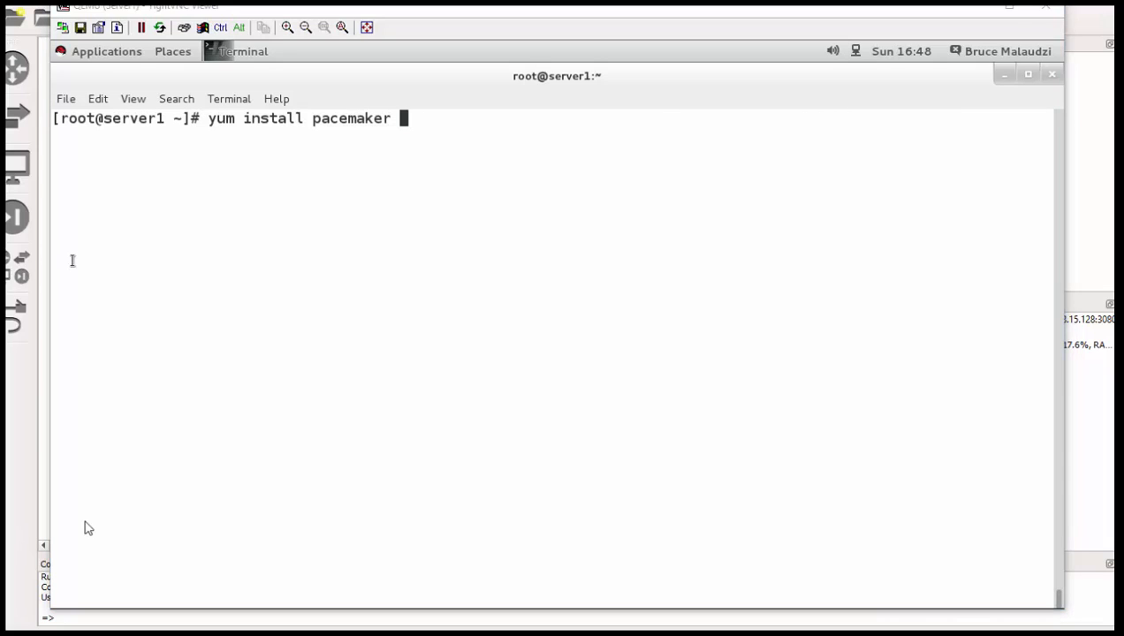
mouse_move(562, 209)
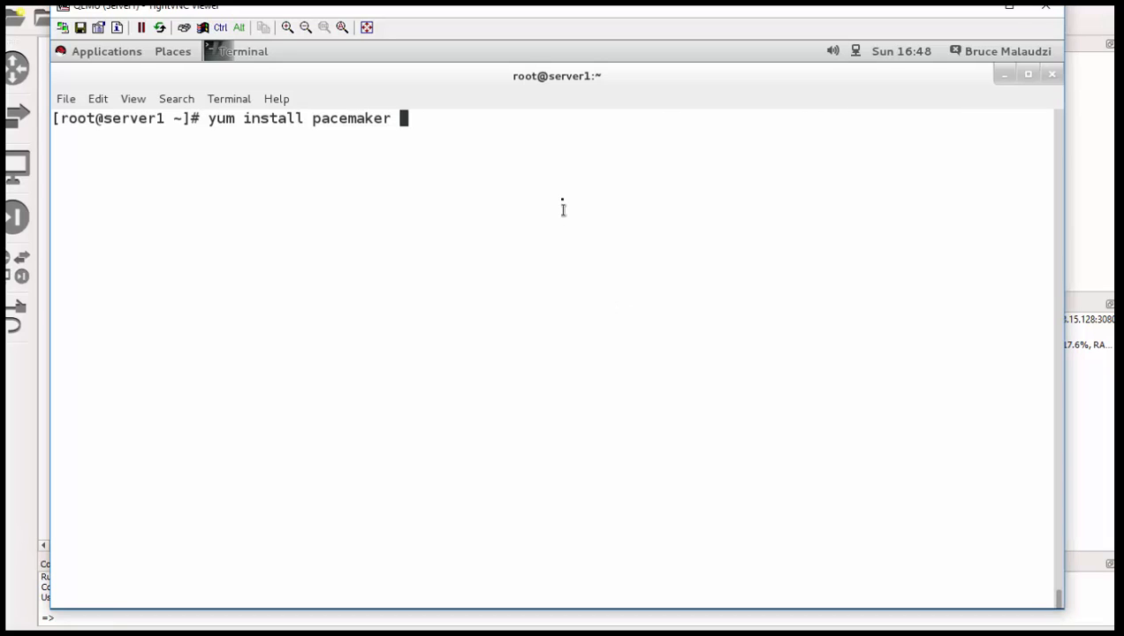
text(re)
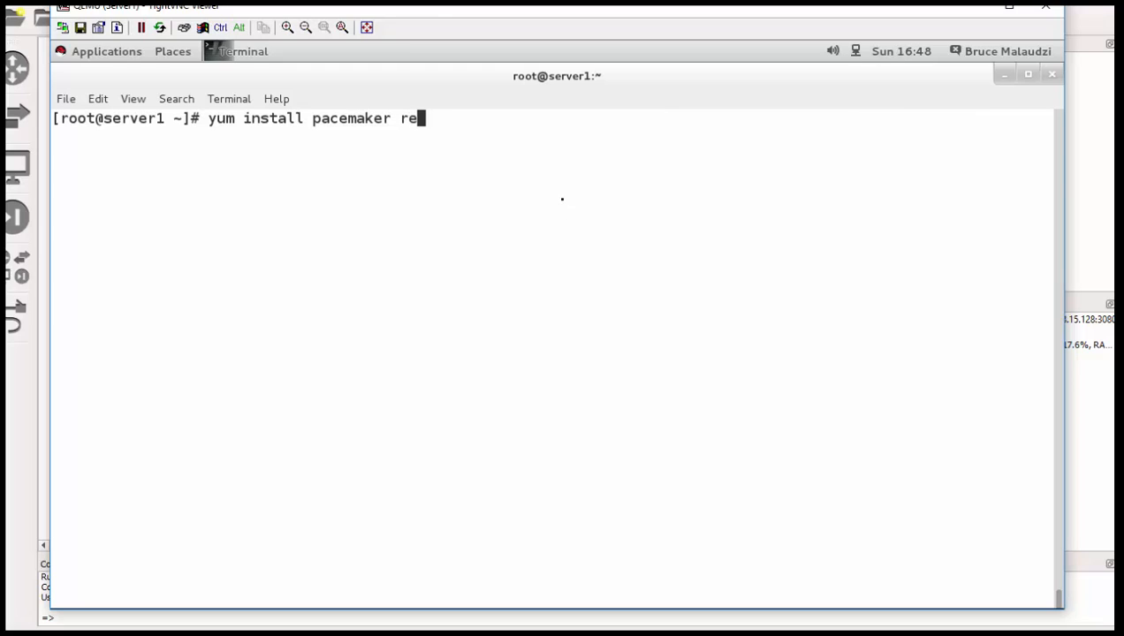
text(source)
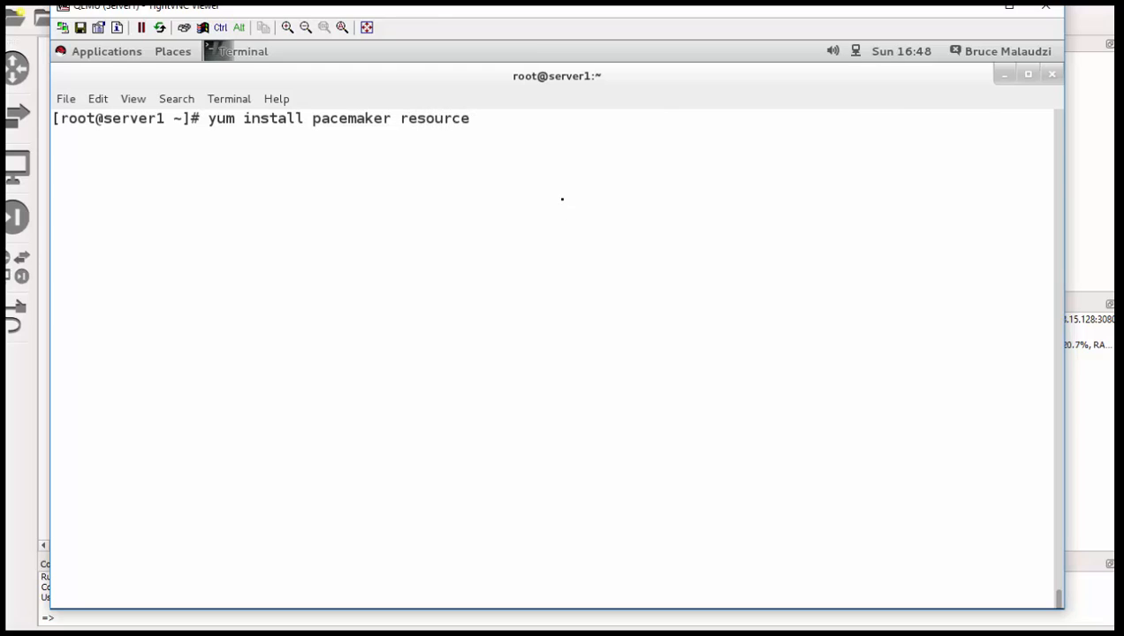
text(-agen)
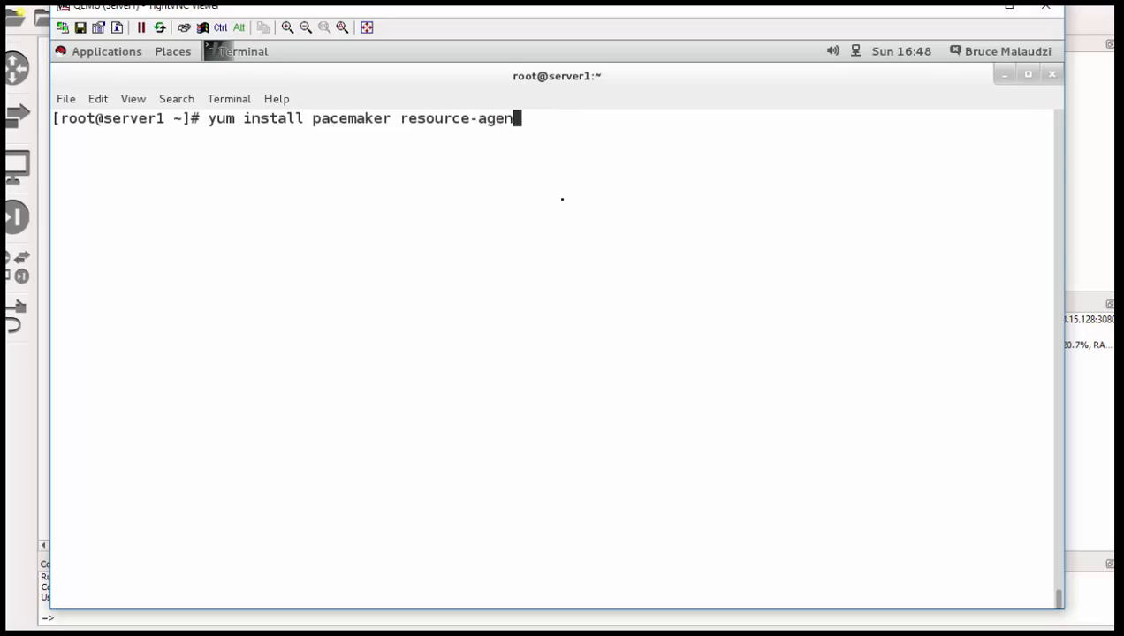
text(ts -y)
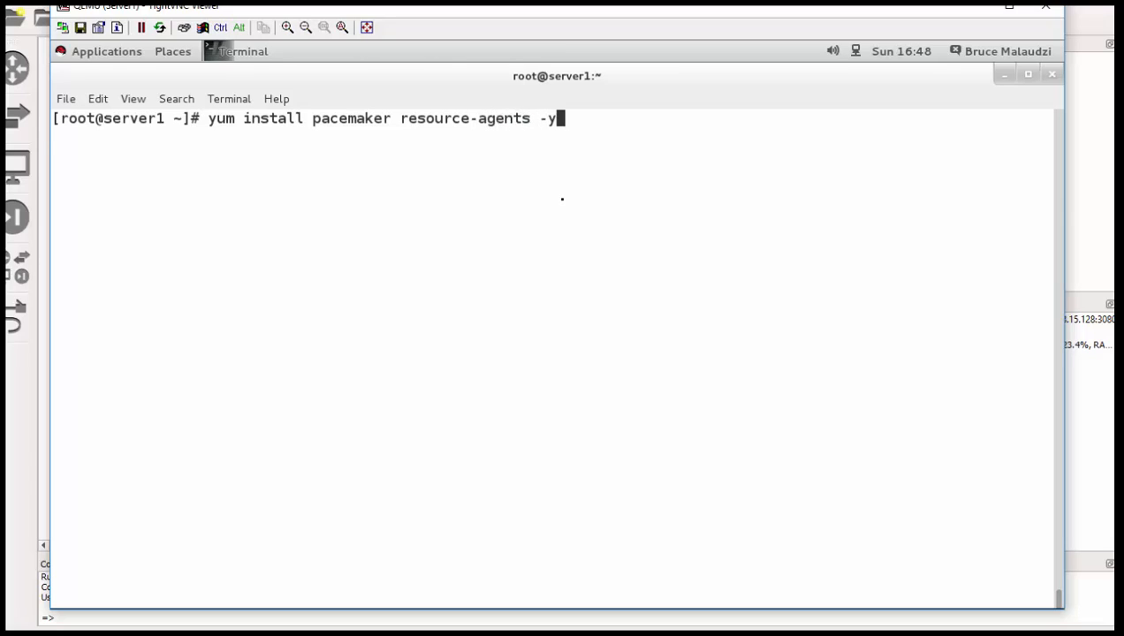
key(Return)
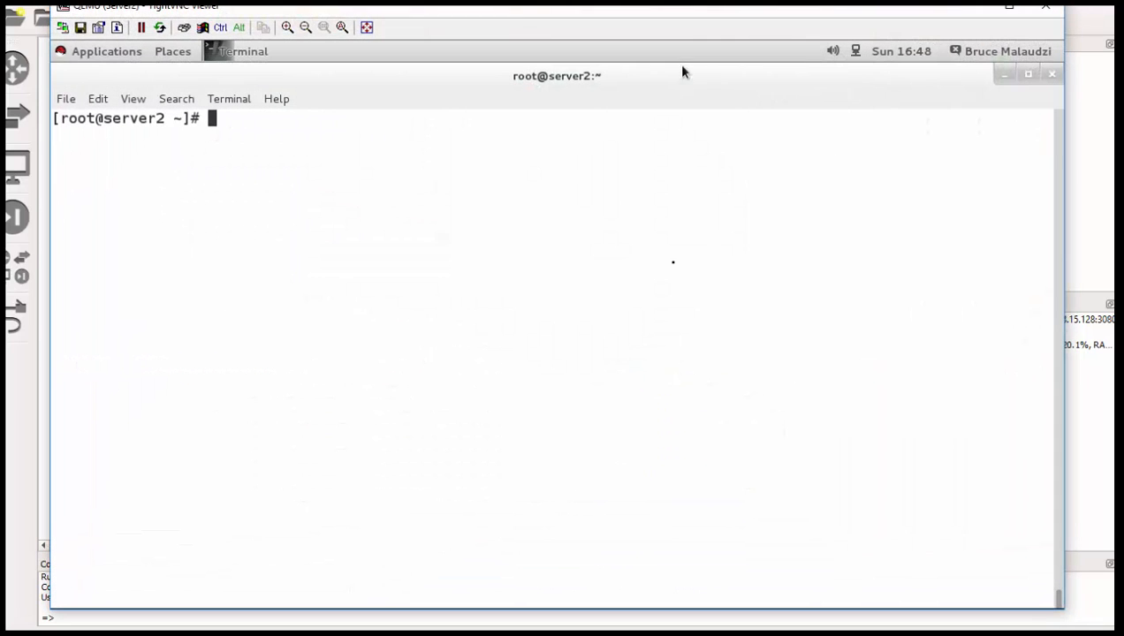
mouse_move(439, 256)
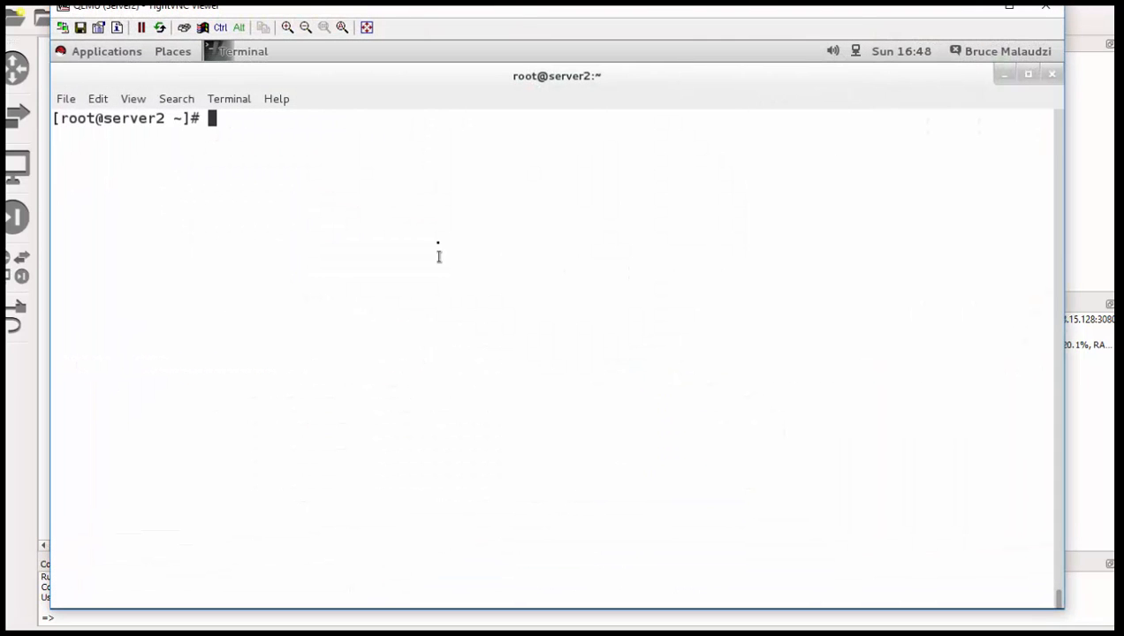
Step: Run yum install pacemaker resource-agents -y on server2, which reports both already installed
text(yum install)
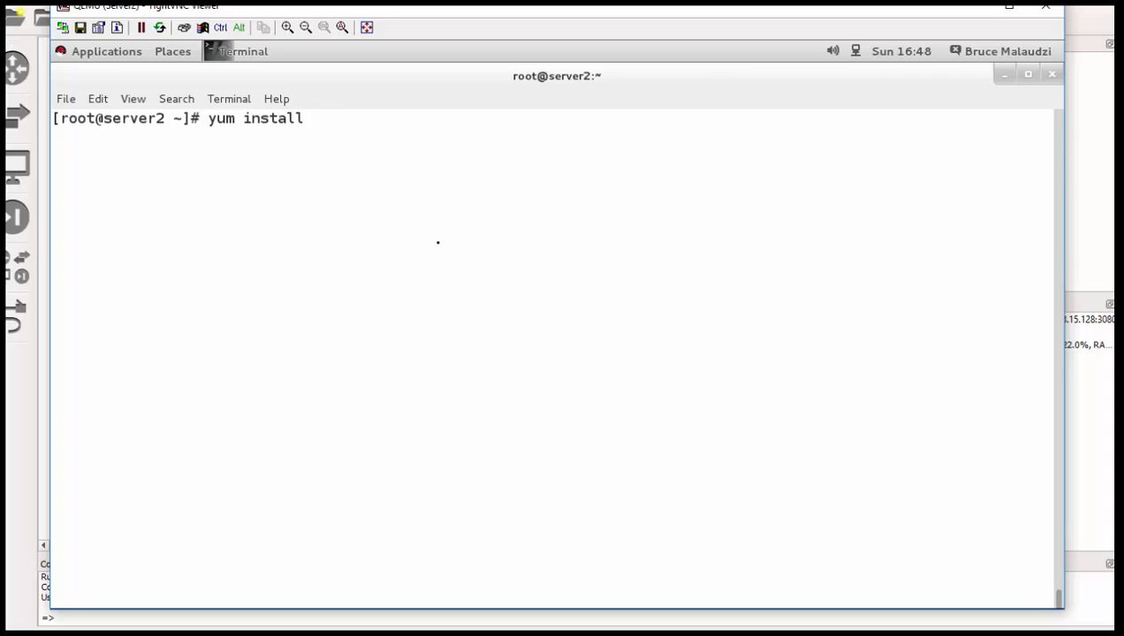
text(pacemak)
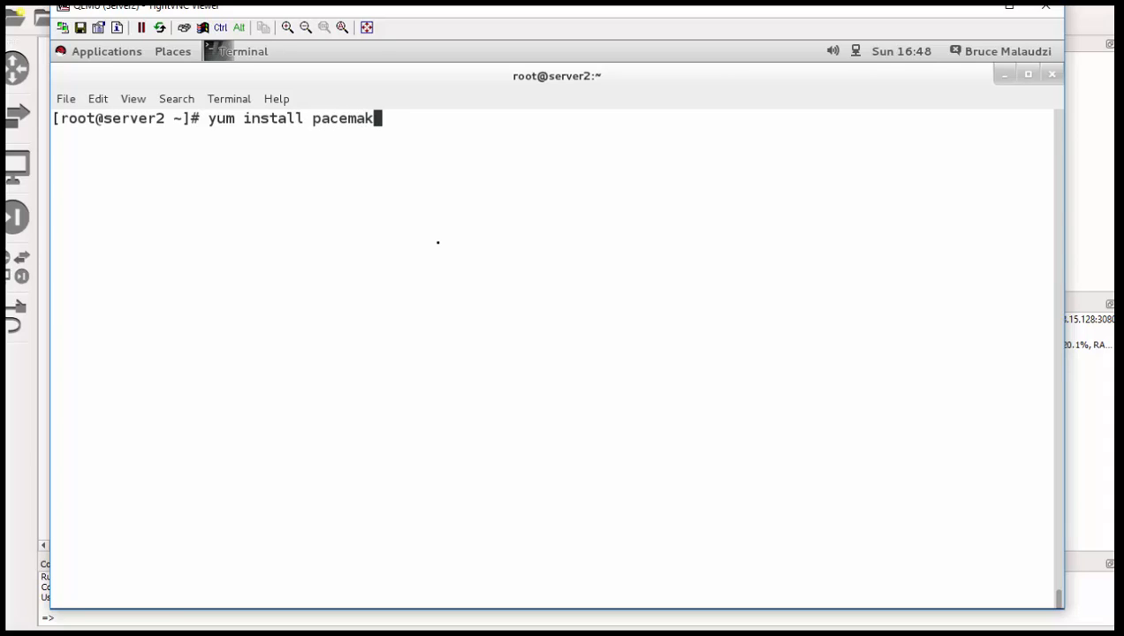
text(er)
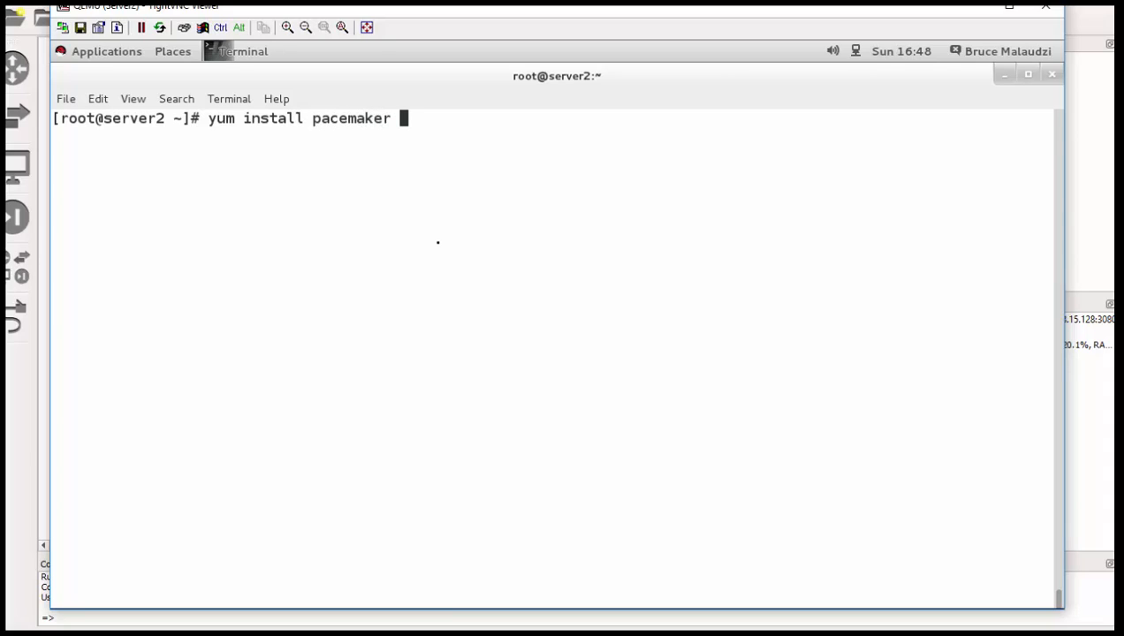
text(resourc)
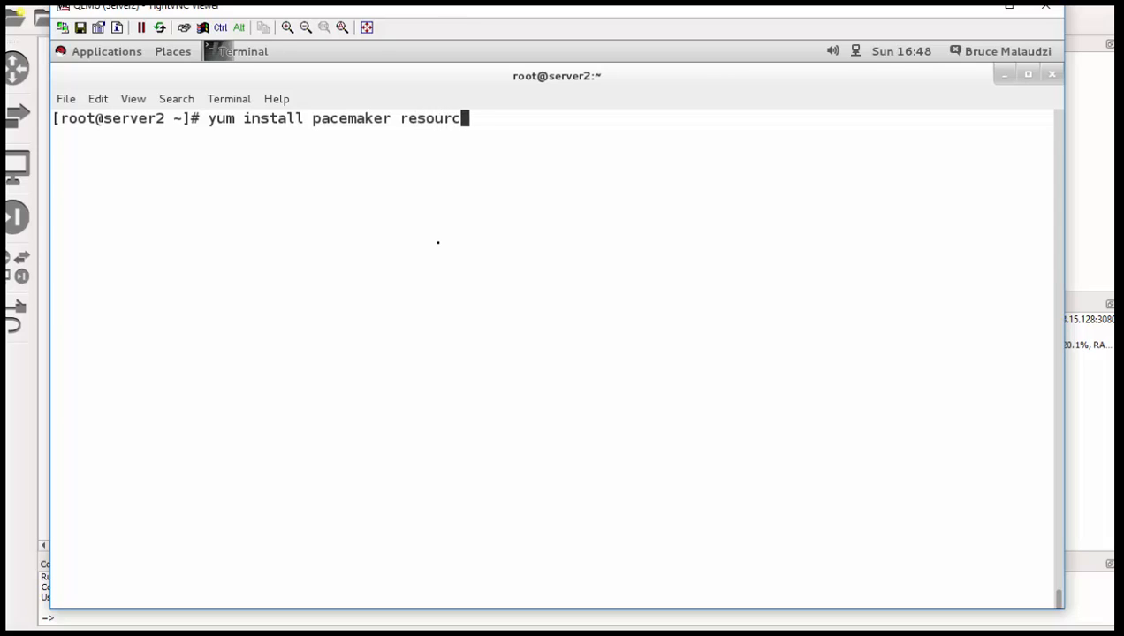
text(e-agents -y)
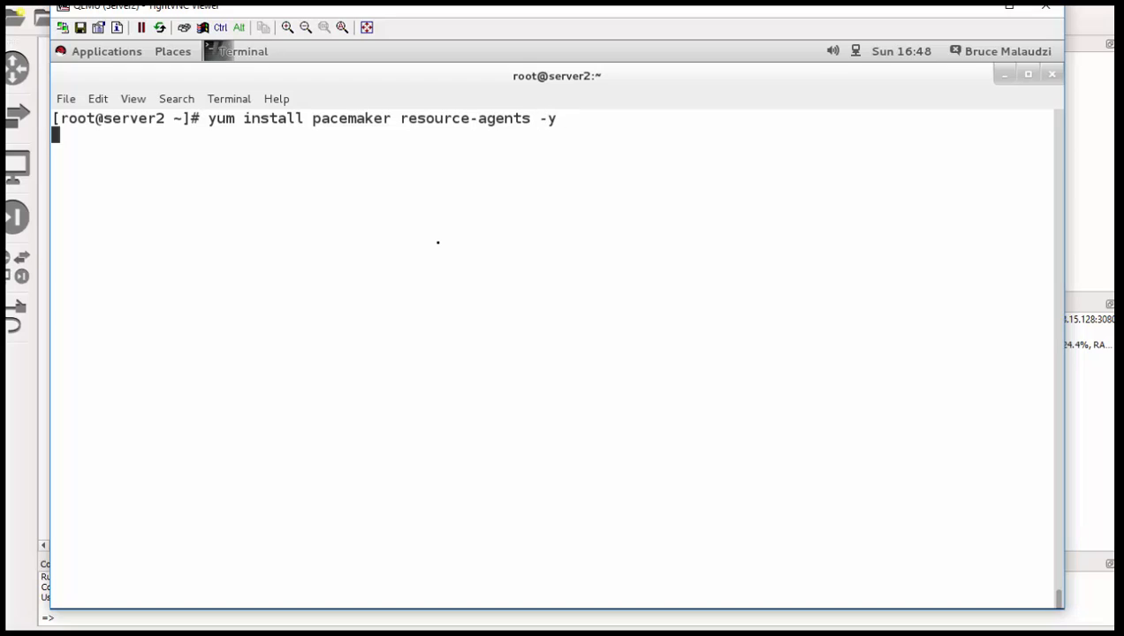
key(Return)
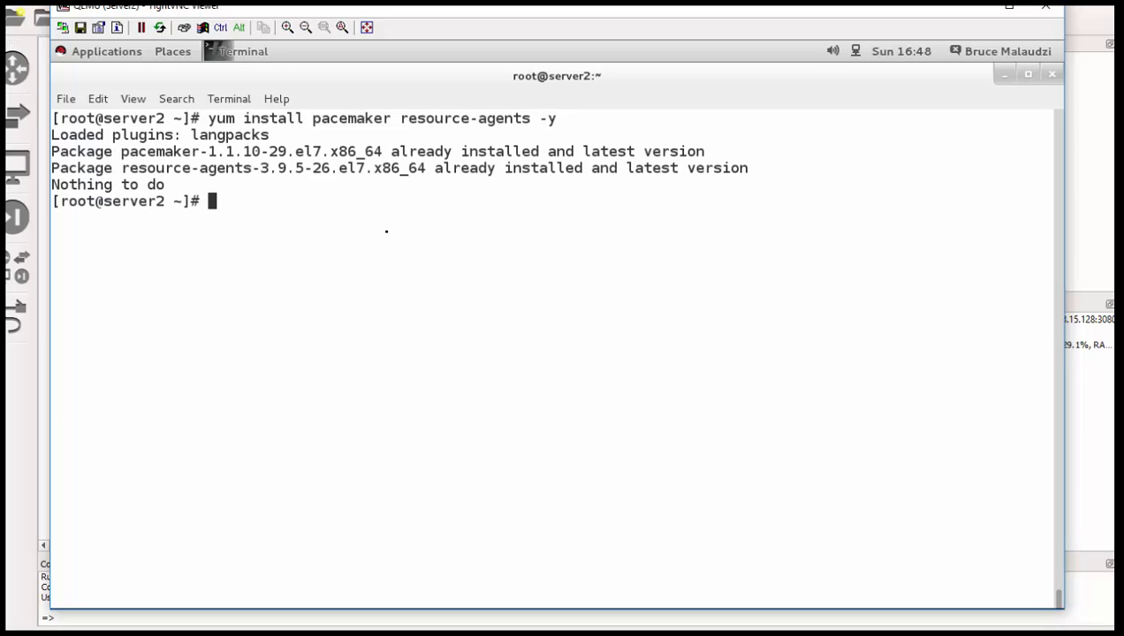
mouse_move(444, 128)
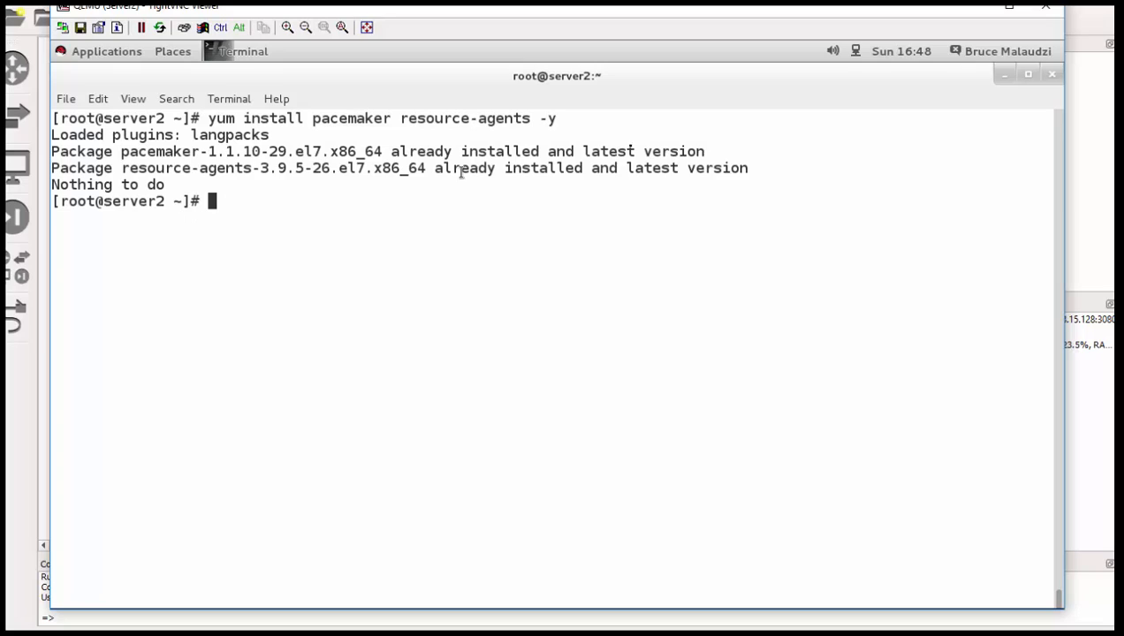
mouse_move(368, 205)
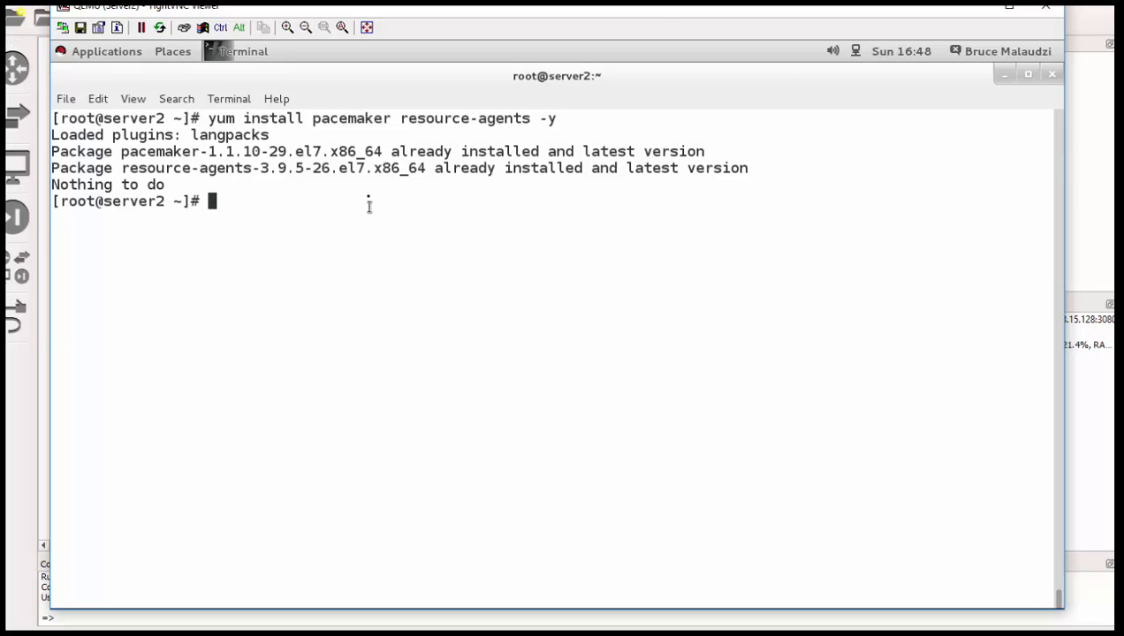
mouse_move(459, 185)
text(psc)
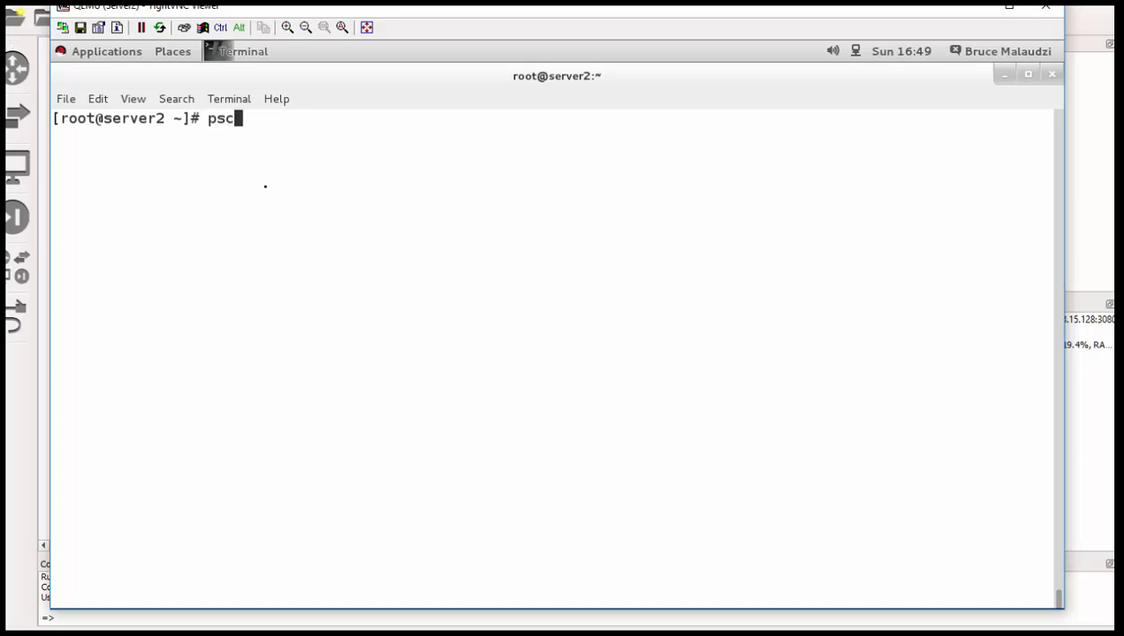
Step: Run pcs status on server2 and select the mycluster summary showing two nodes online
text(status)
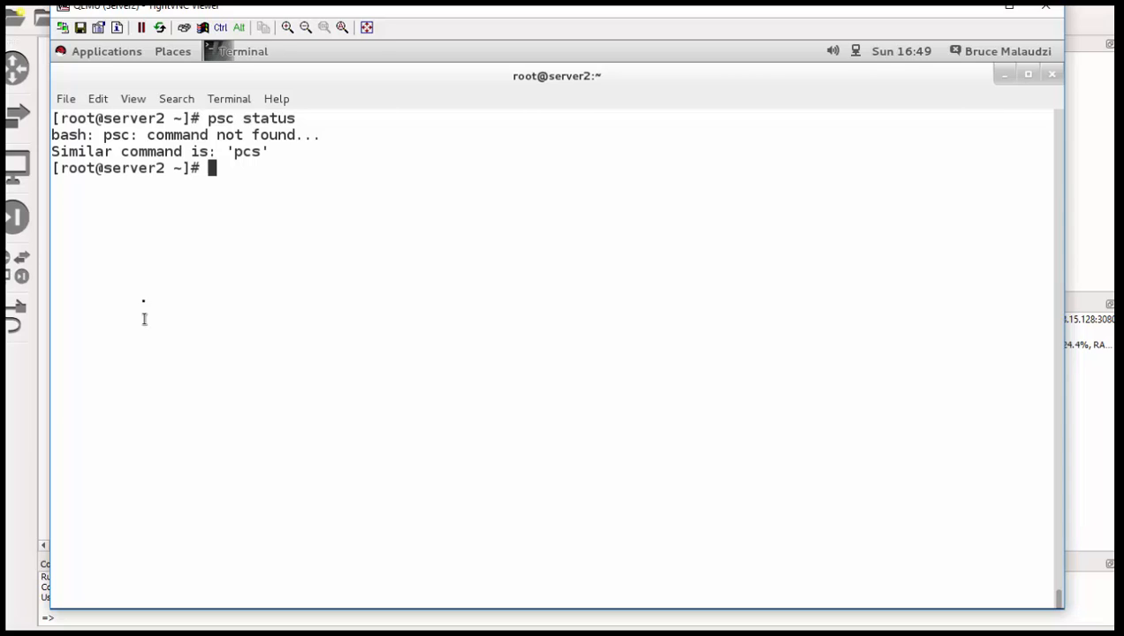
text(pcs status)
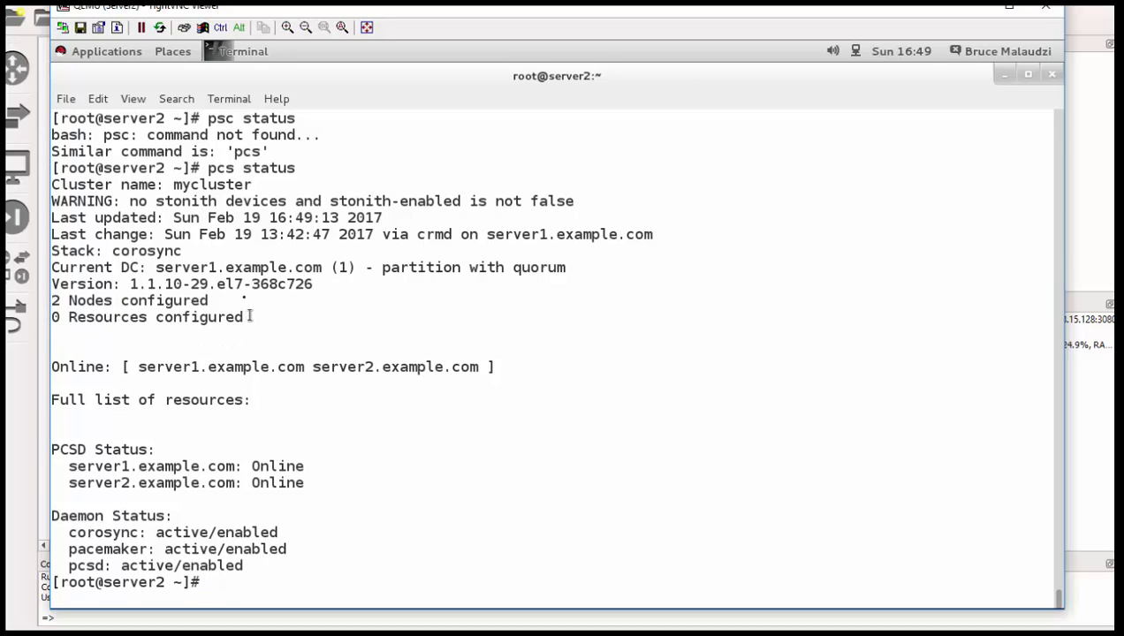
mouse_move(33, 297)
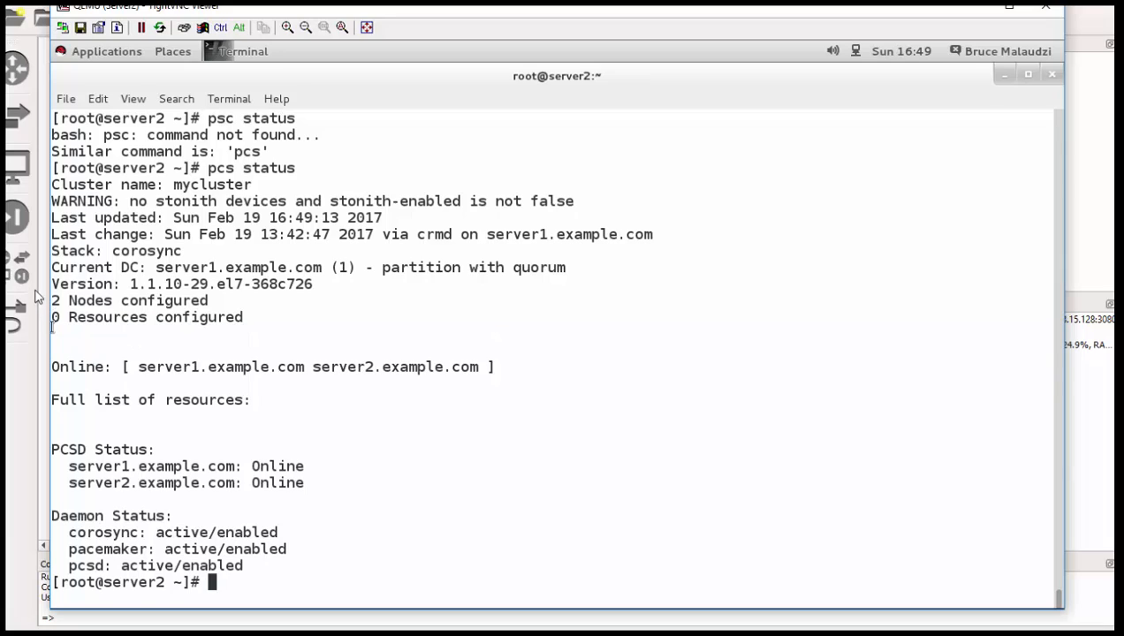
drag(51, 301, 243, 319)
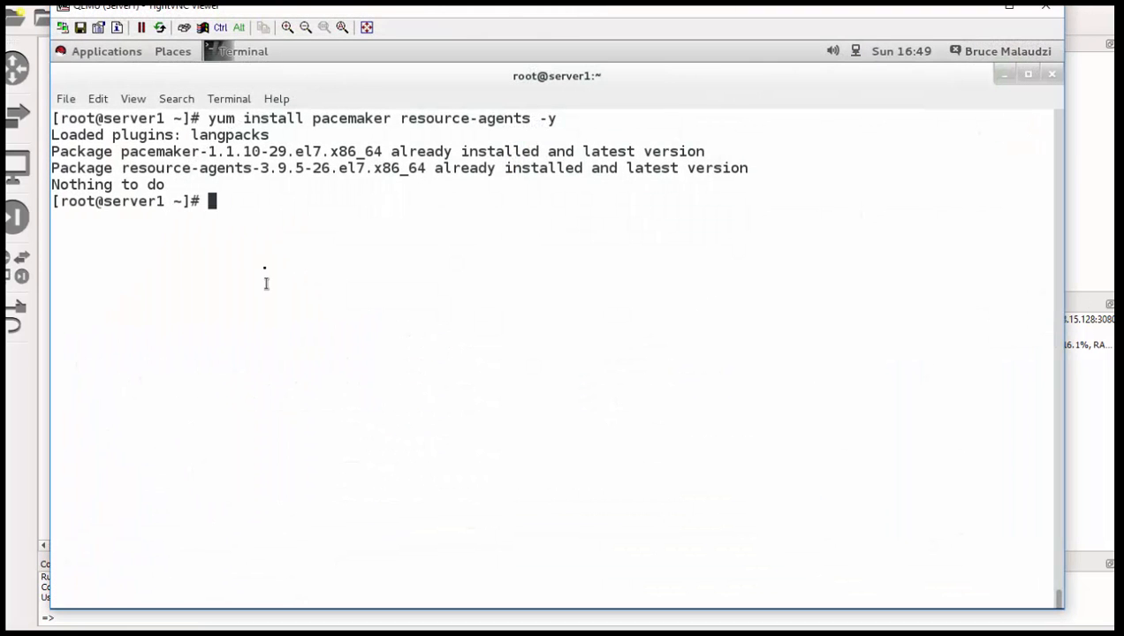
Step: Clear server1's terminal before checking its cluster status
text(clear)
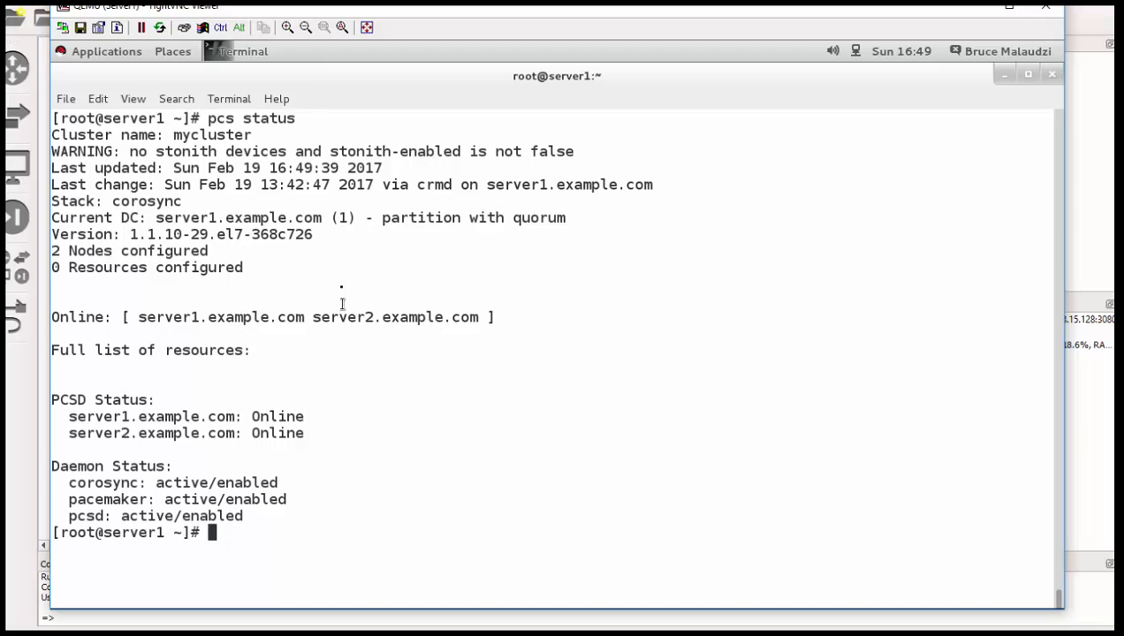
mouse_move(53, 201)
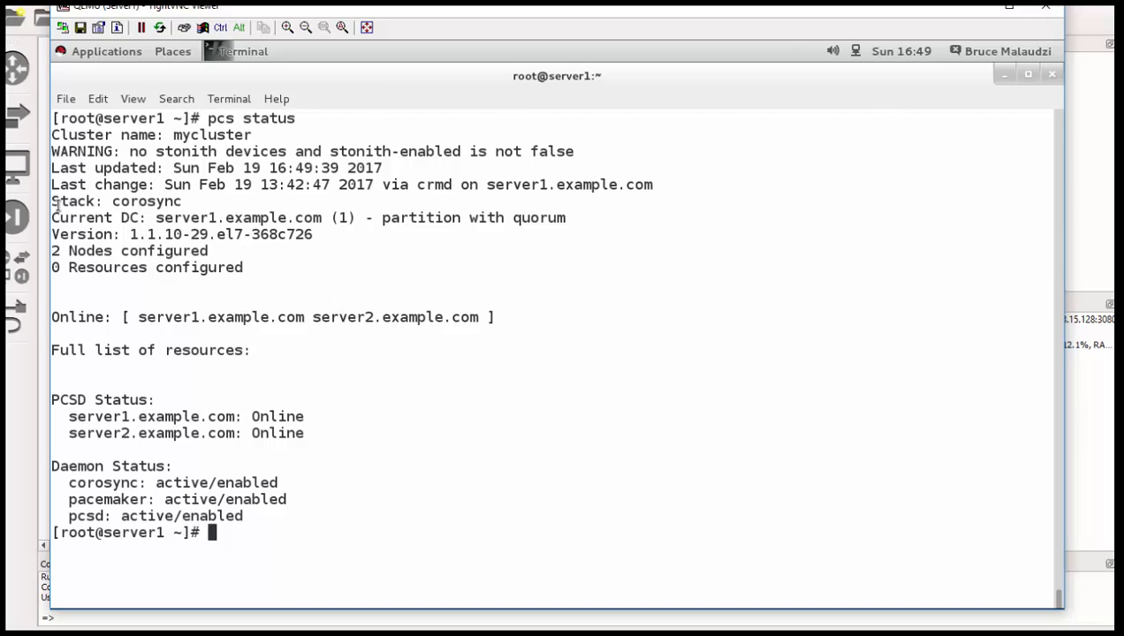